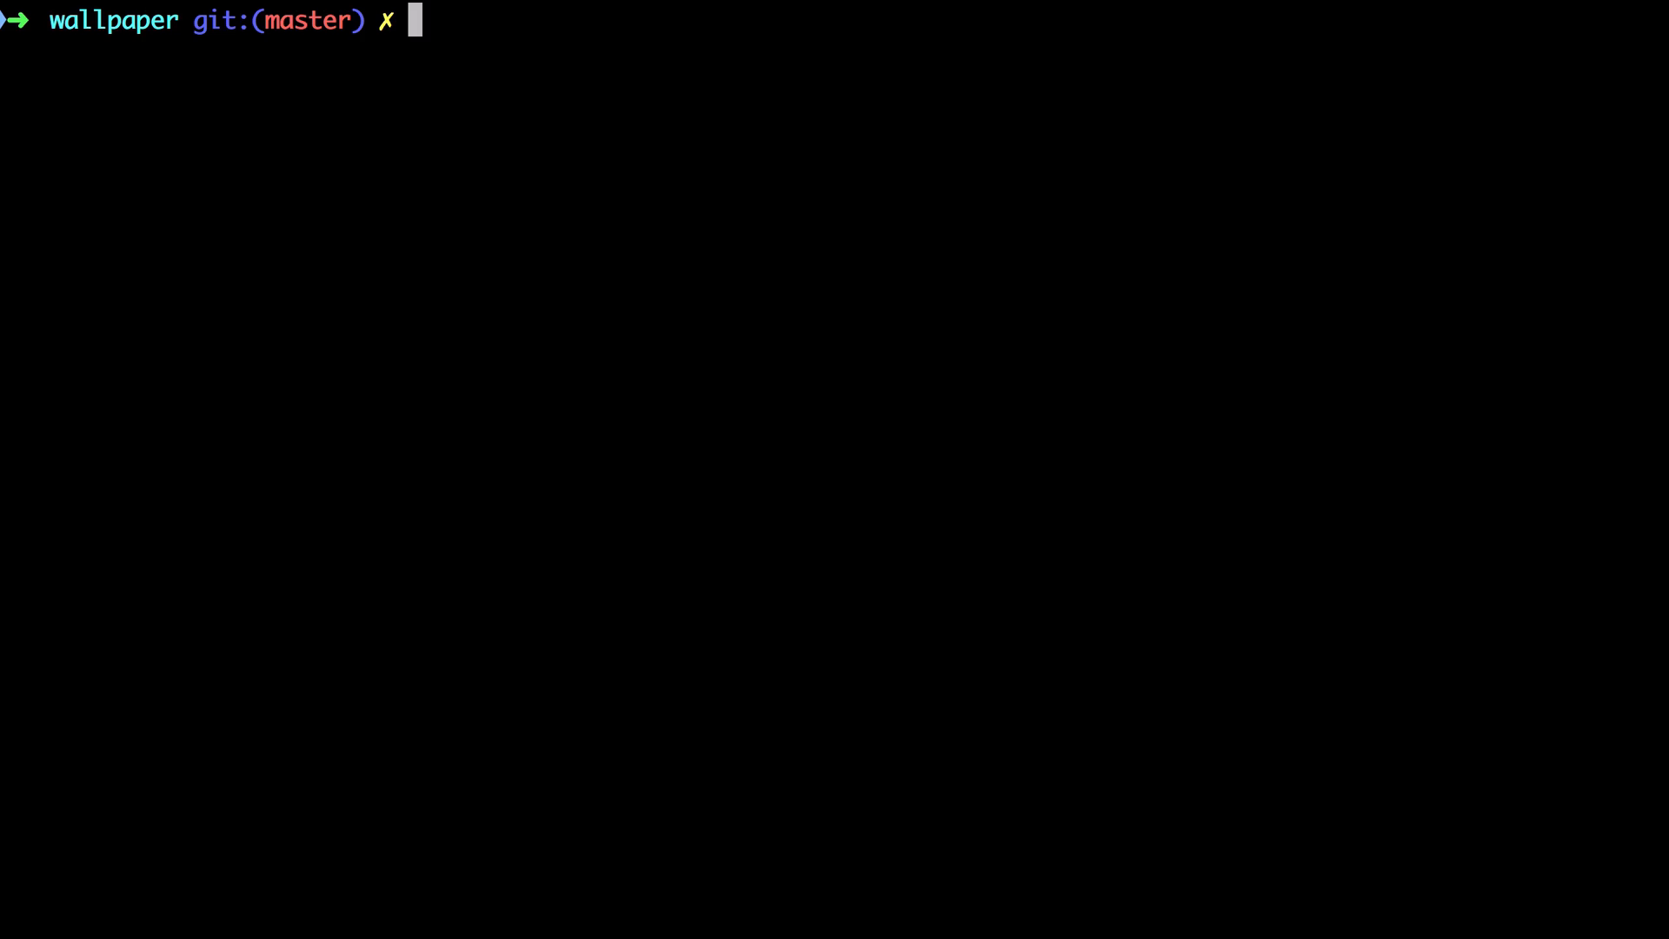
# List phpspec commands, then describe AppBundle/Service/FileMover to generate its spec.
pyautogui.write('php')
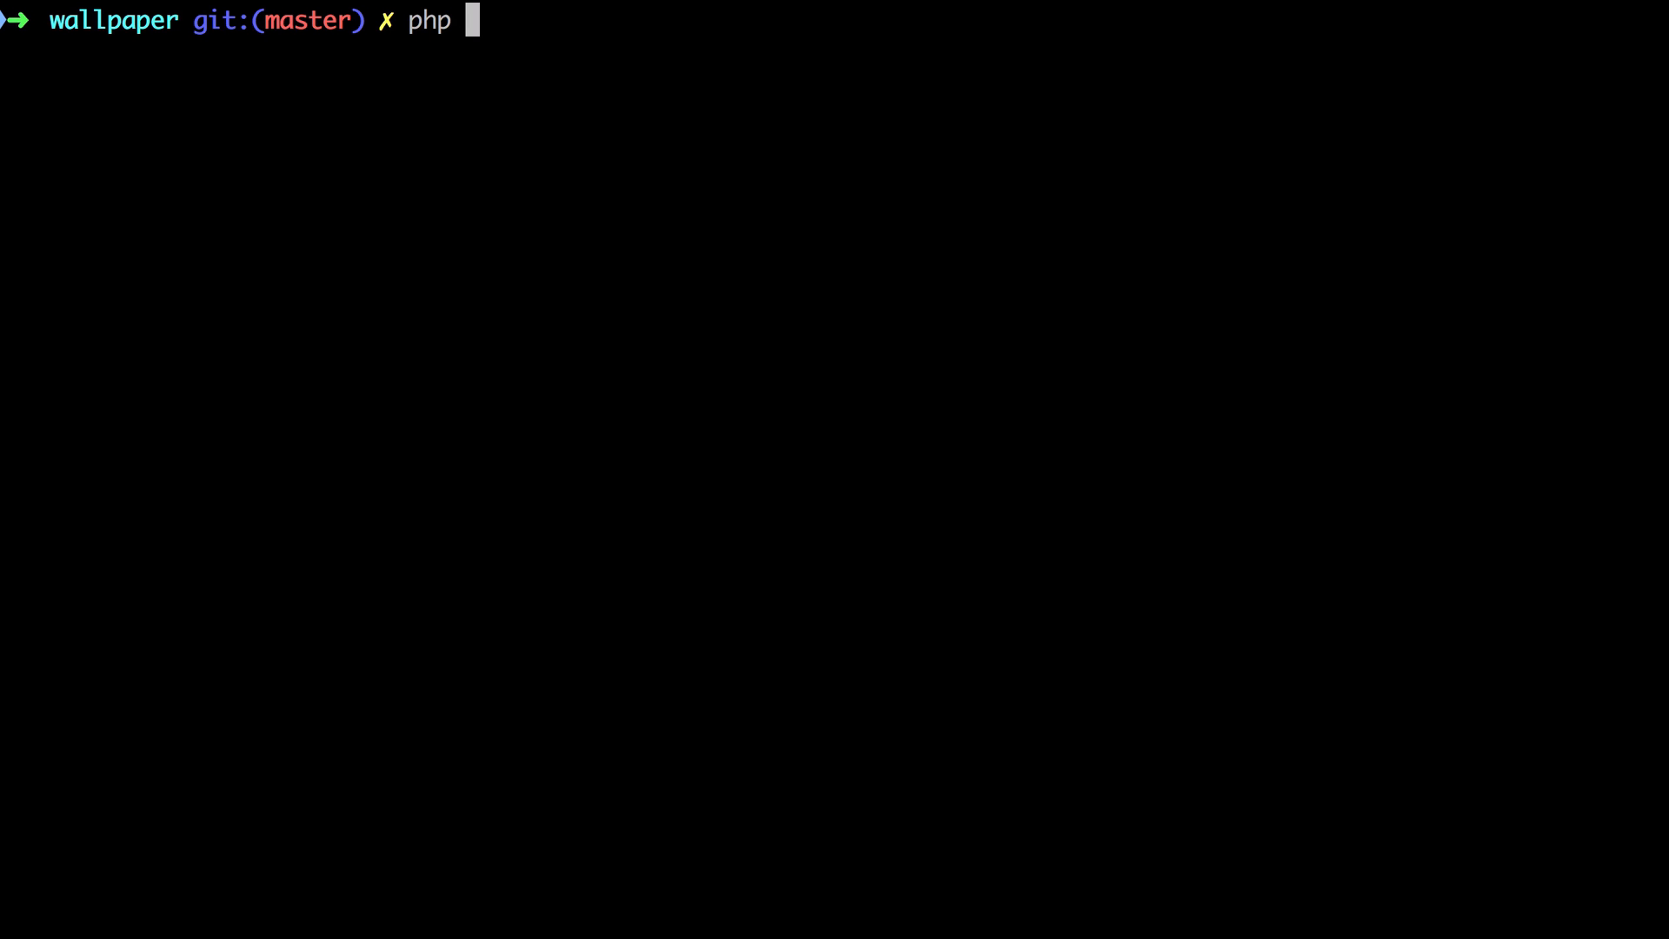
pyautogui.write('vendor/bin/phpspec')
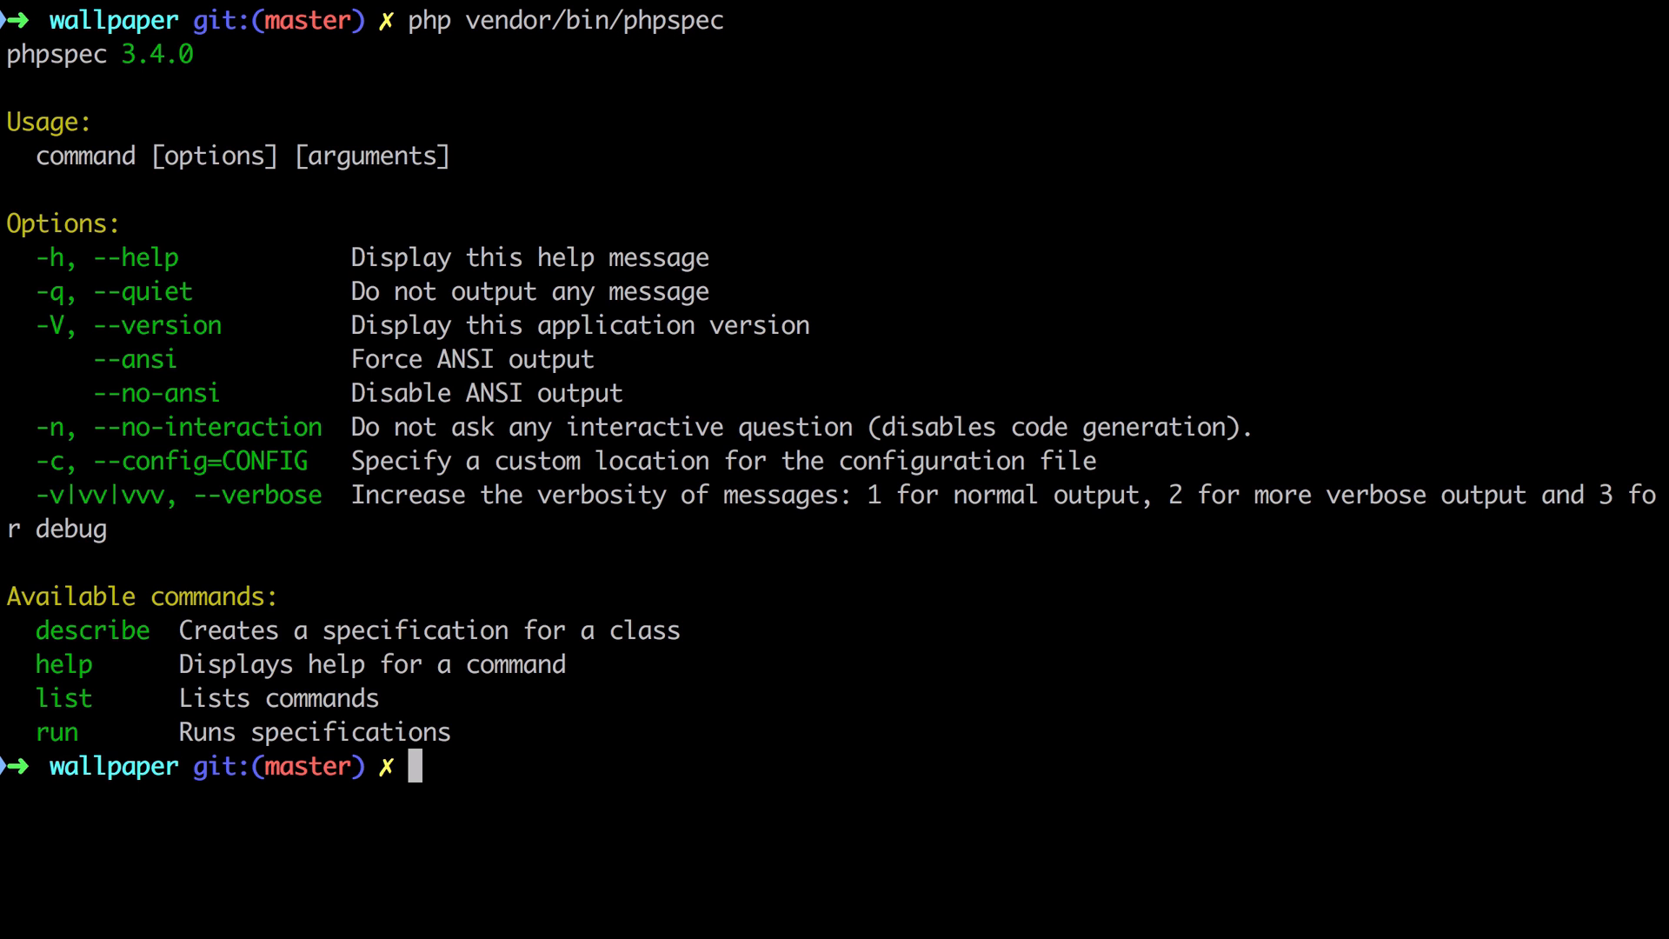
pyautogui.write('php vendor/bin/phpspec desc')
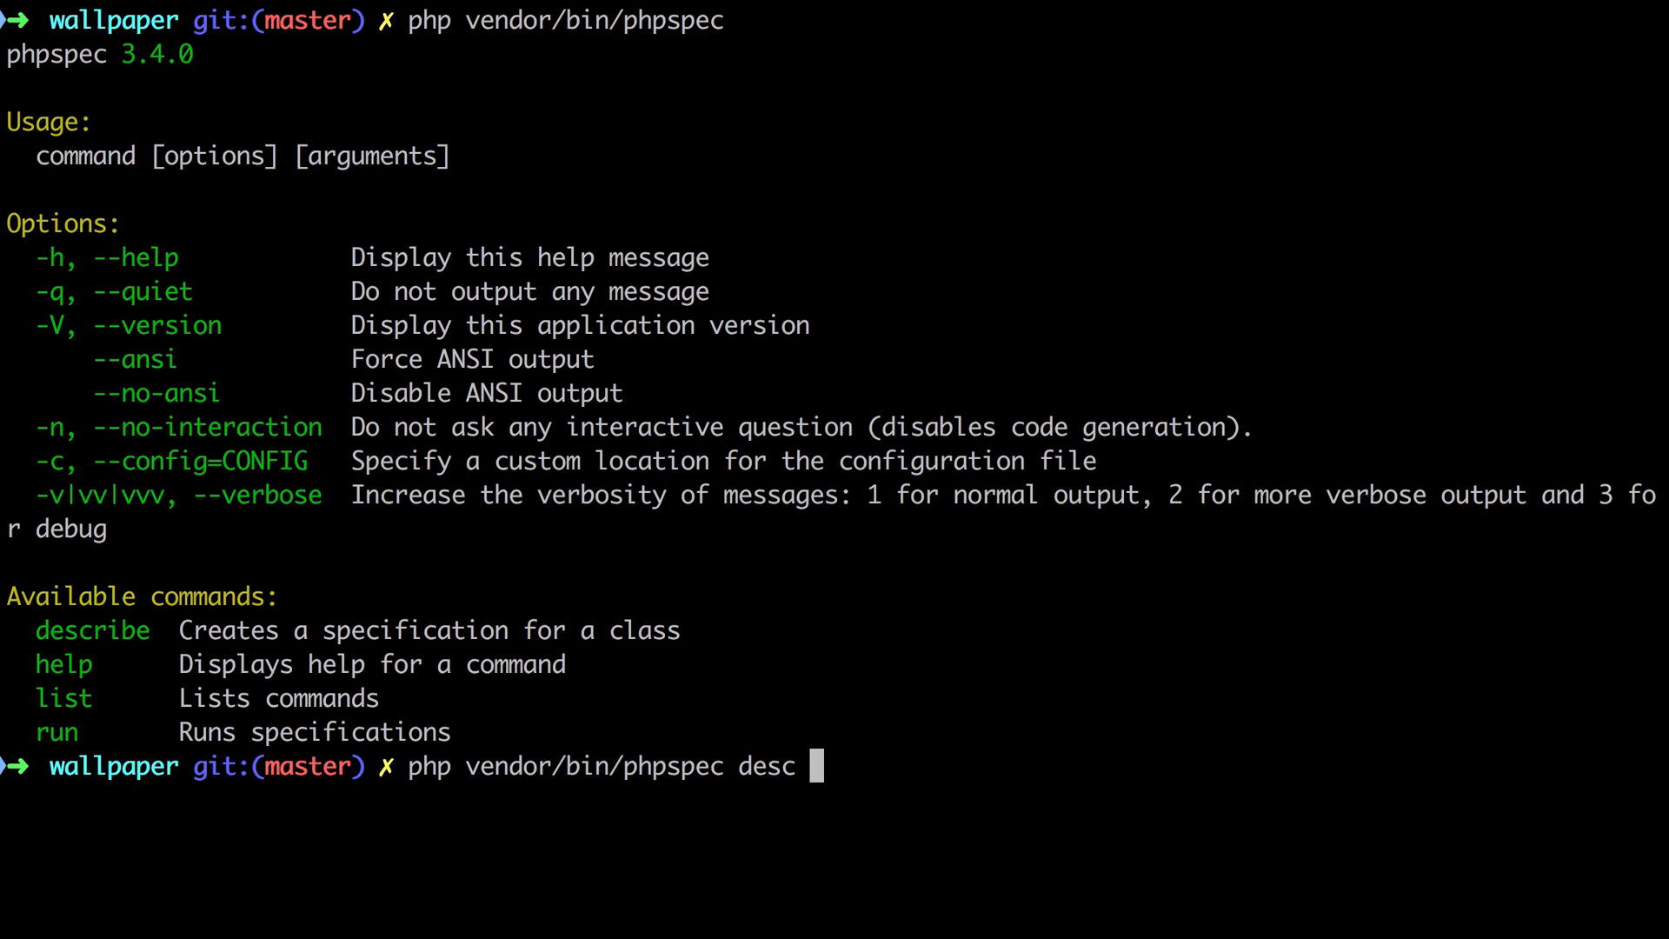
pyautogui.write('AppBundle')
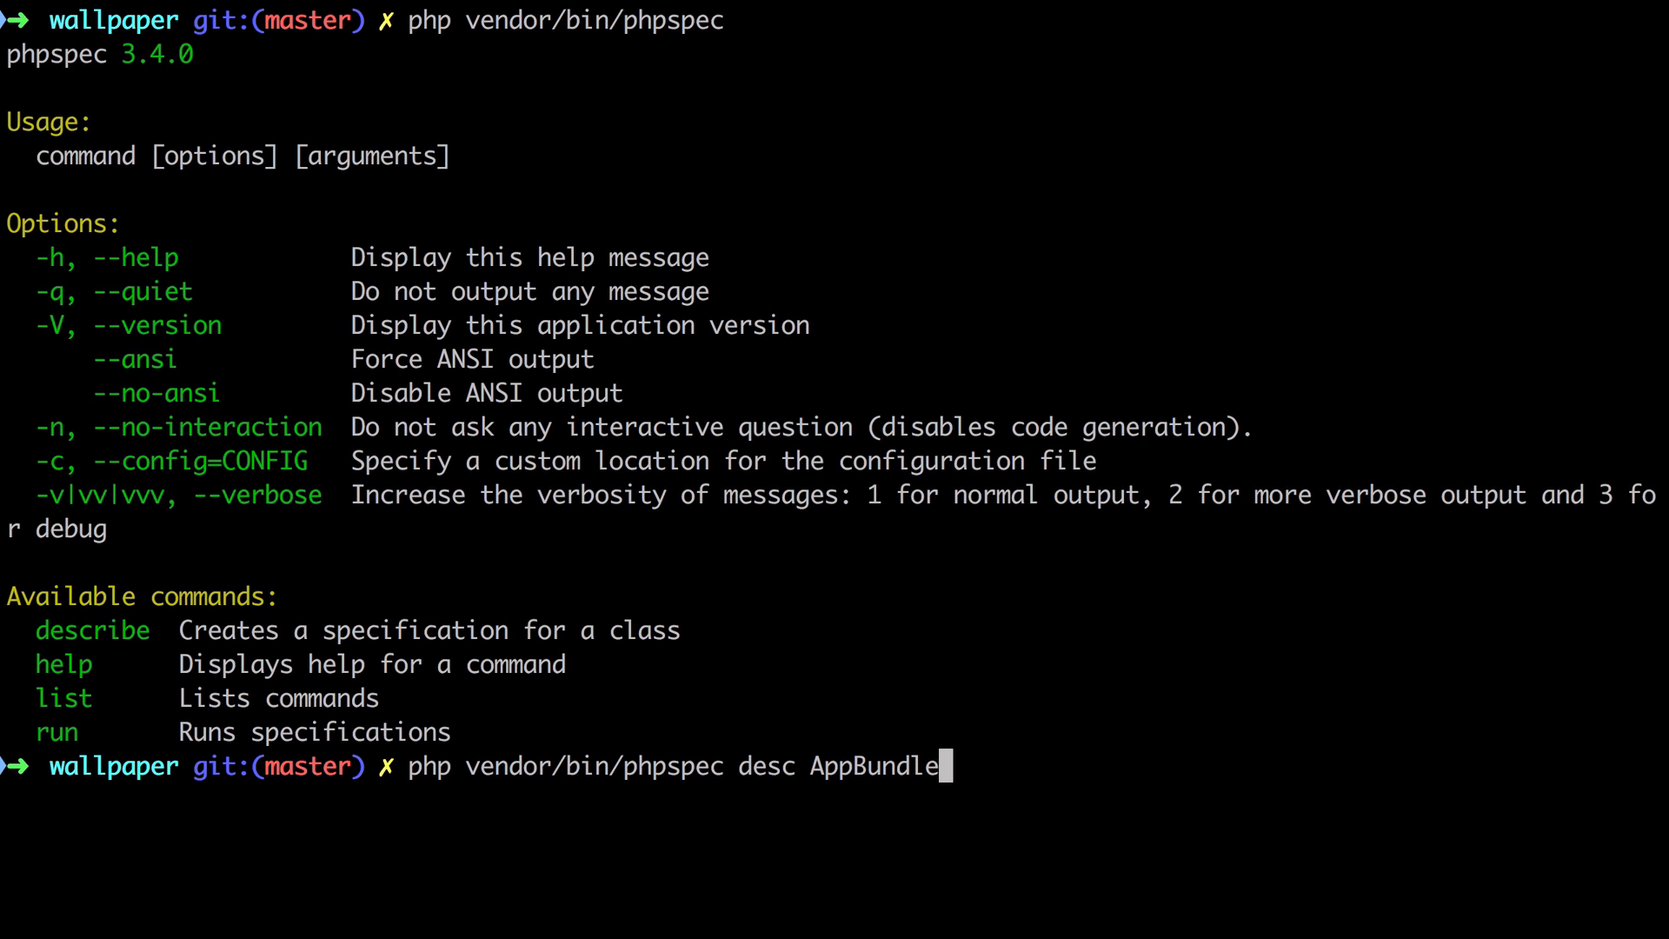
pyautogui.write('/Service/')
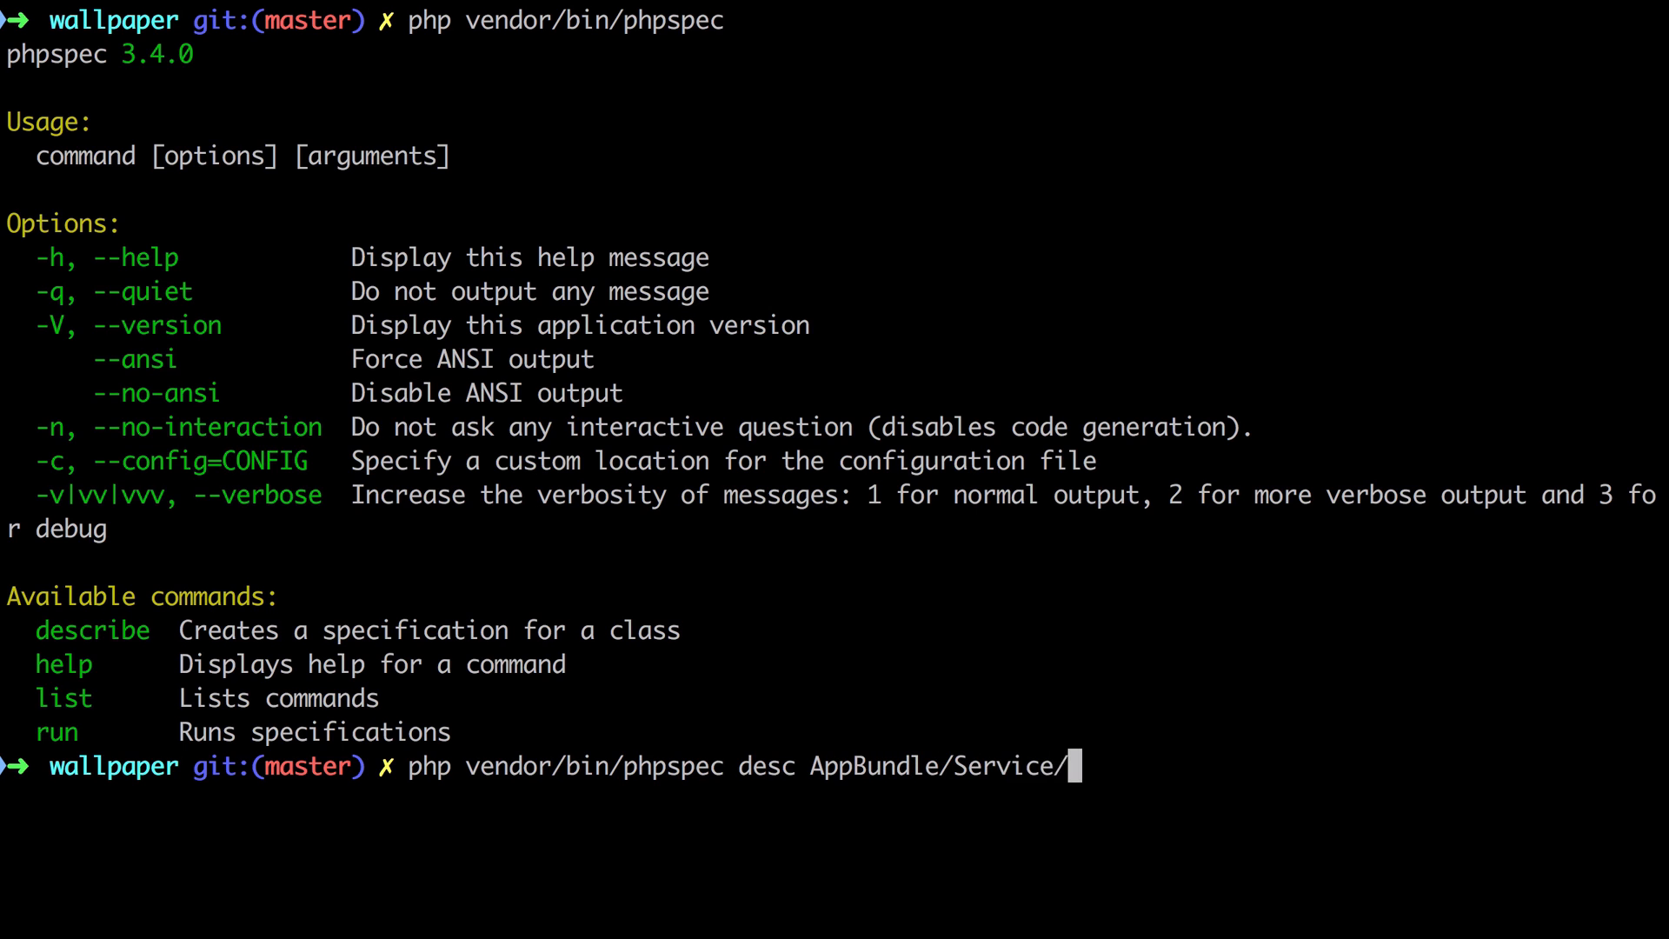
pyautogui.write('FileMover')
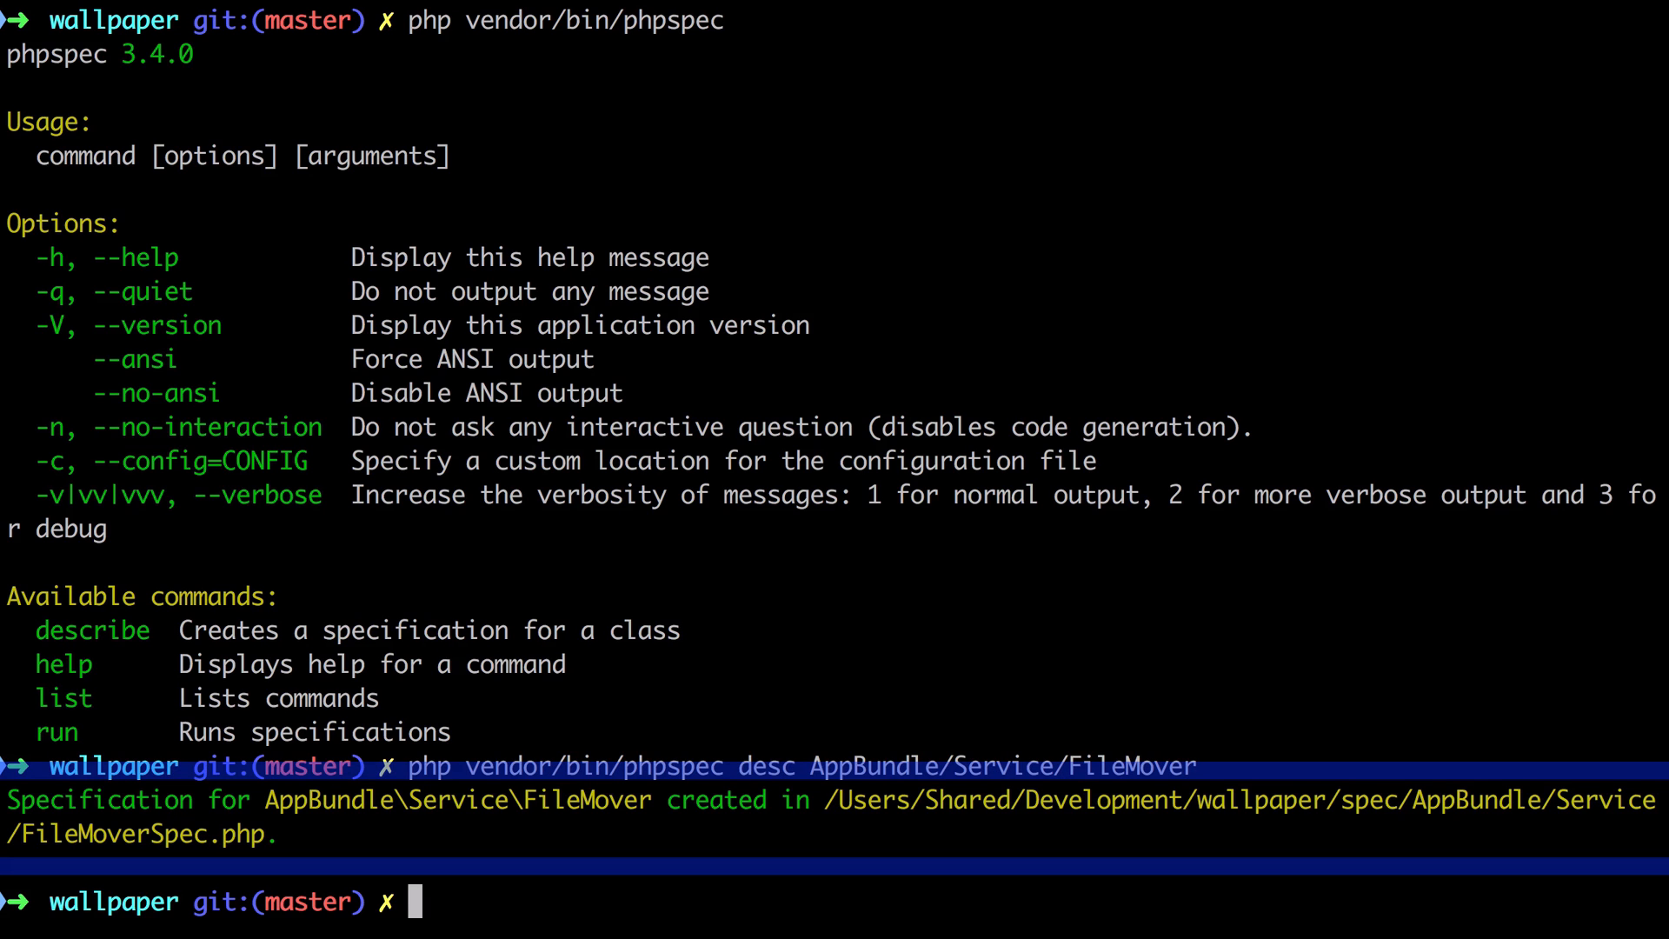
pyautogui.moveTo(920, 676)
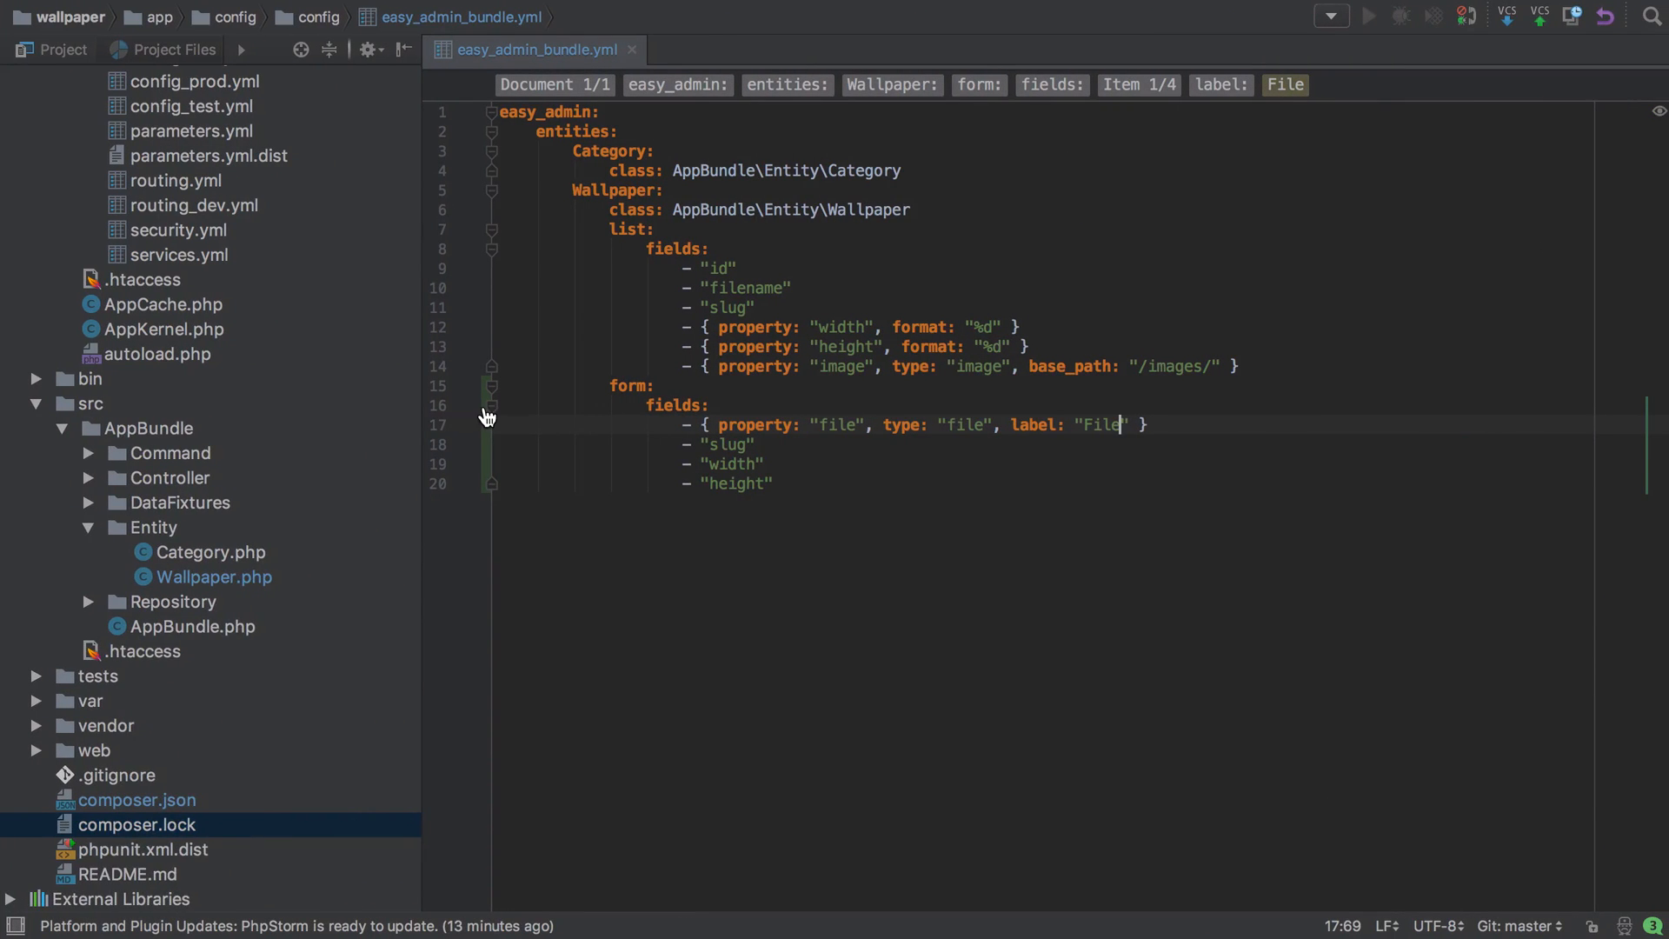
# Open spec/AppBundle/Service/FileMoverSpec.php from the project tree.
pyautogui.click(232, 478)
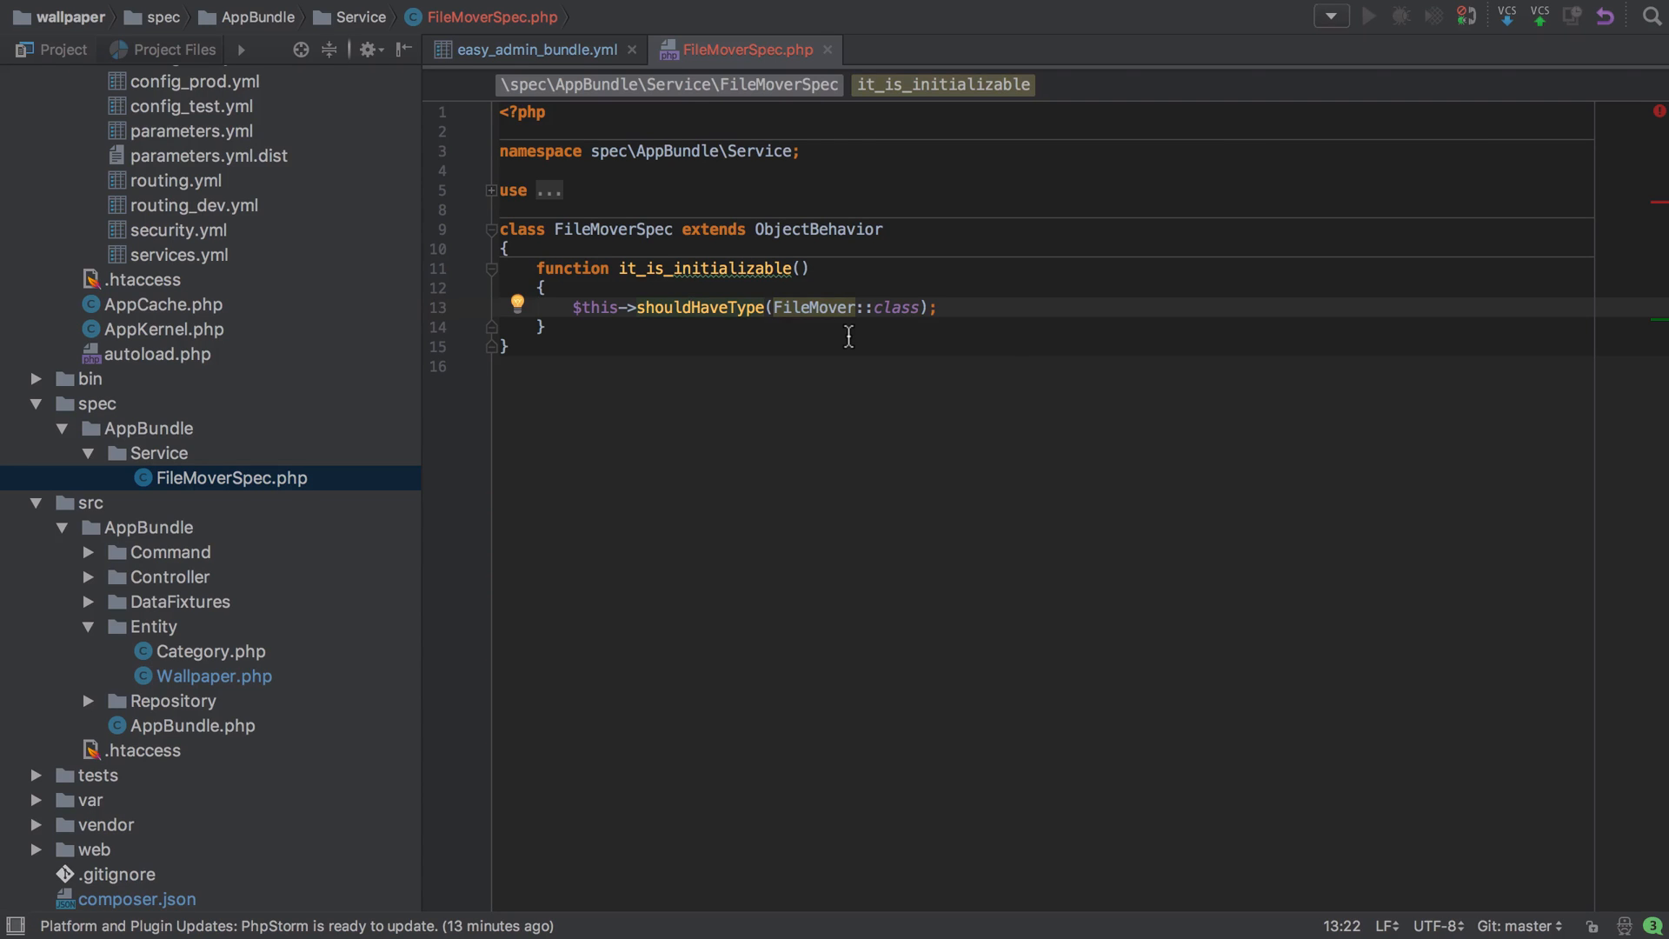
pyautogui.moveTo(814, 307)
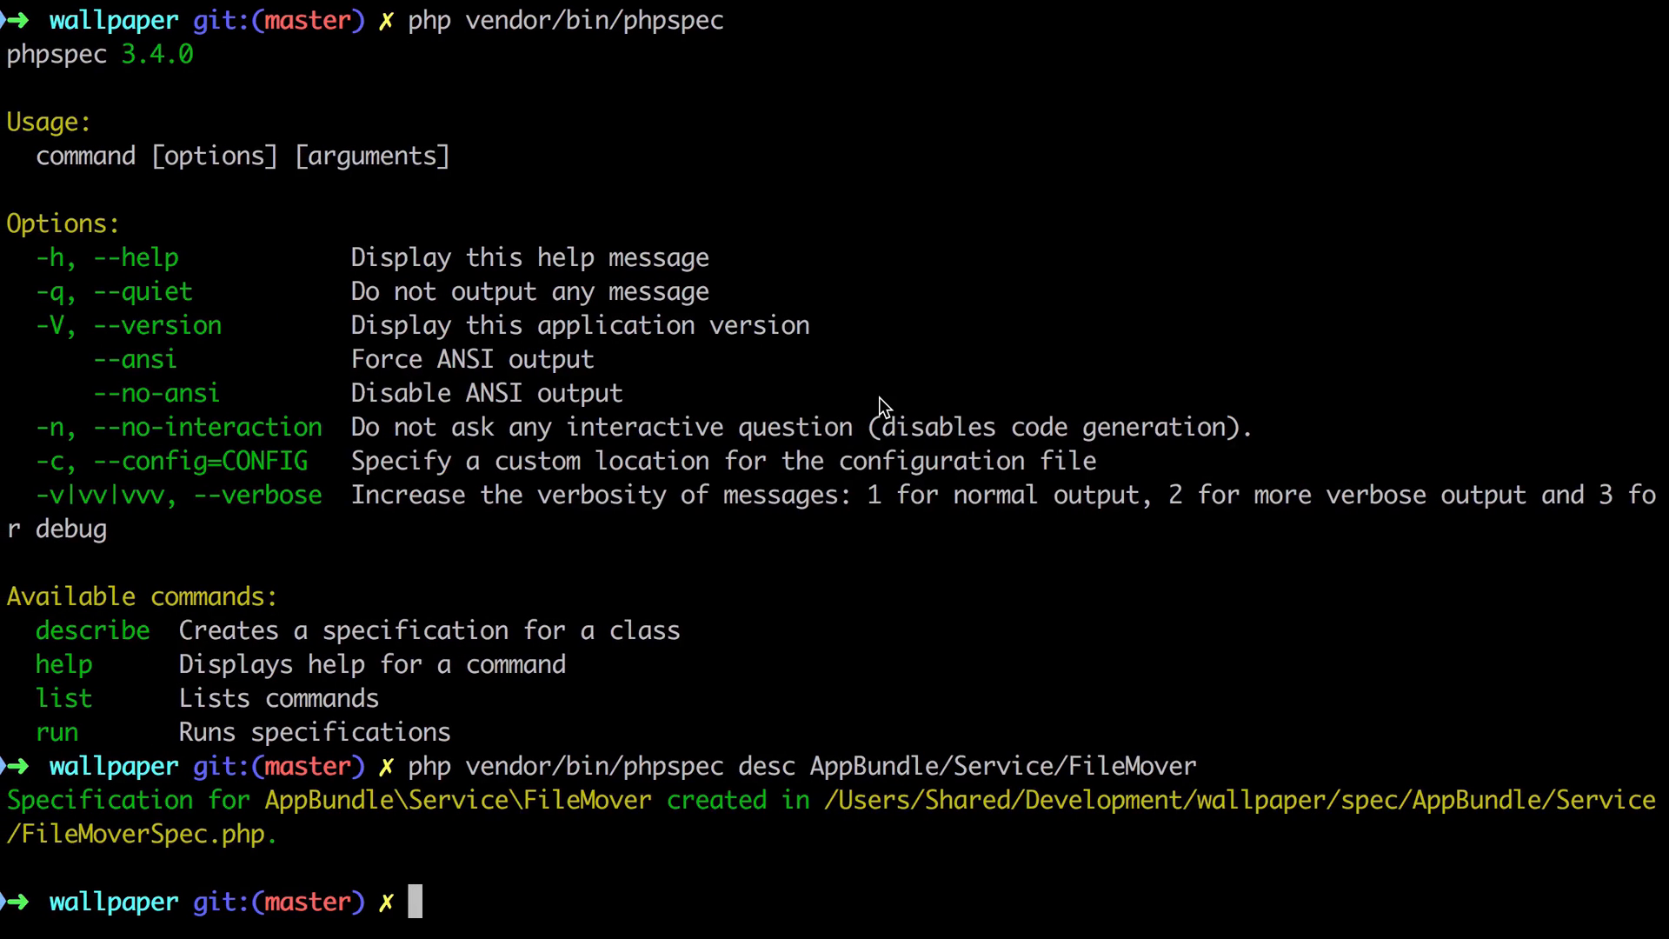
# Run php vendor/bin/phpspec run and answer y to create AppBundle\Service\FileMover.
pyautogui.write('php vend')
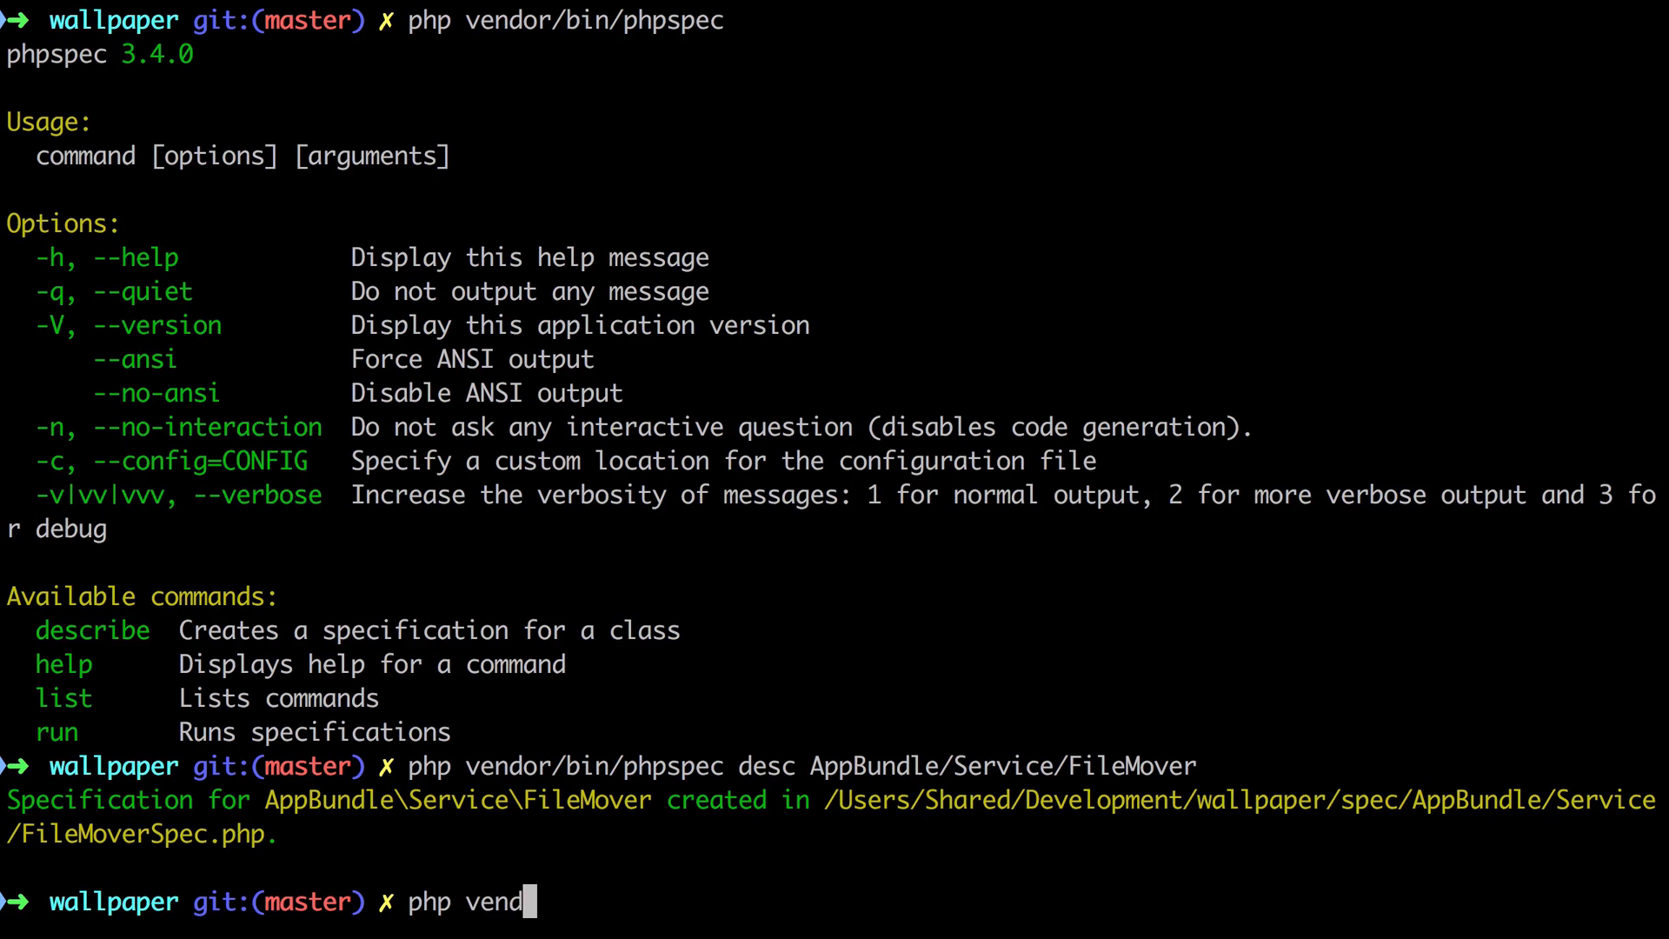
pyautogui.write('or/bin/phpspec')
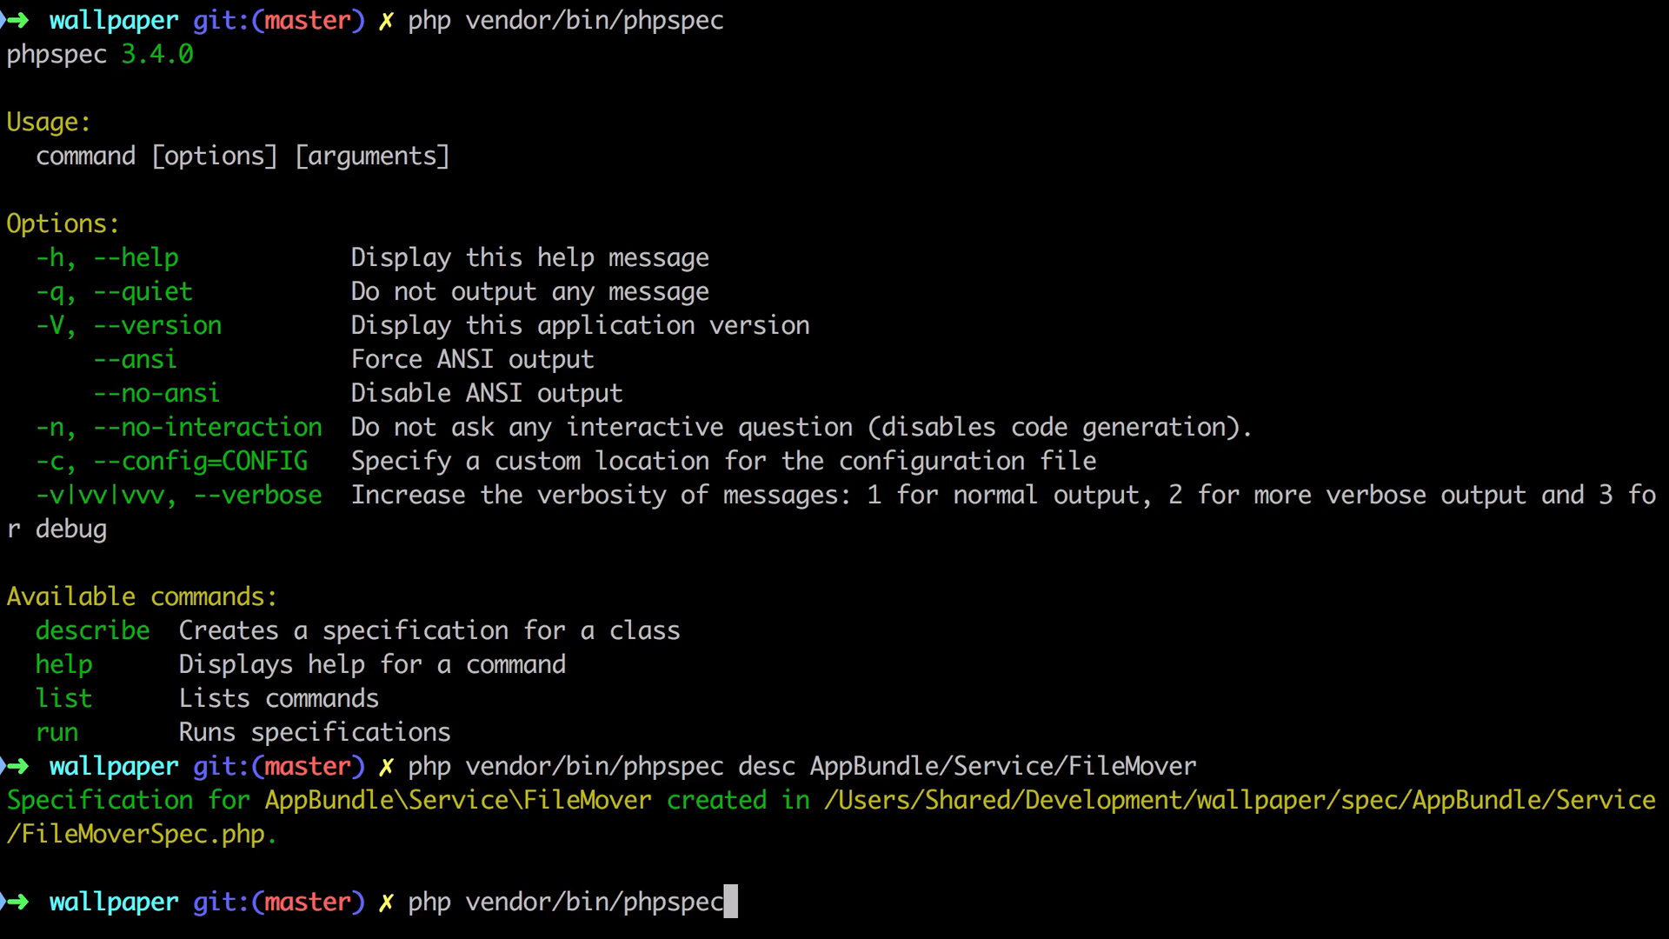
pyautogui.write('run')
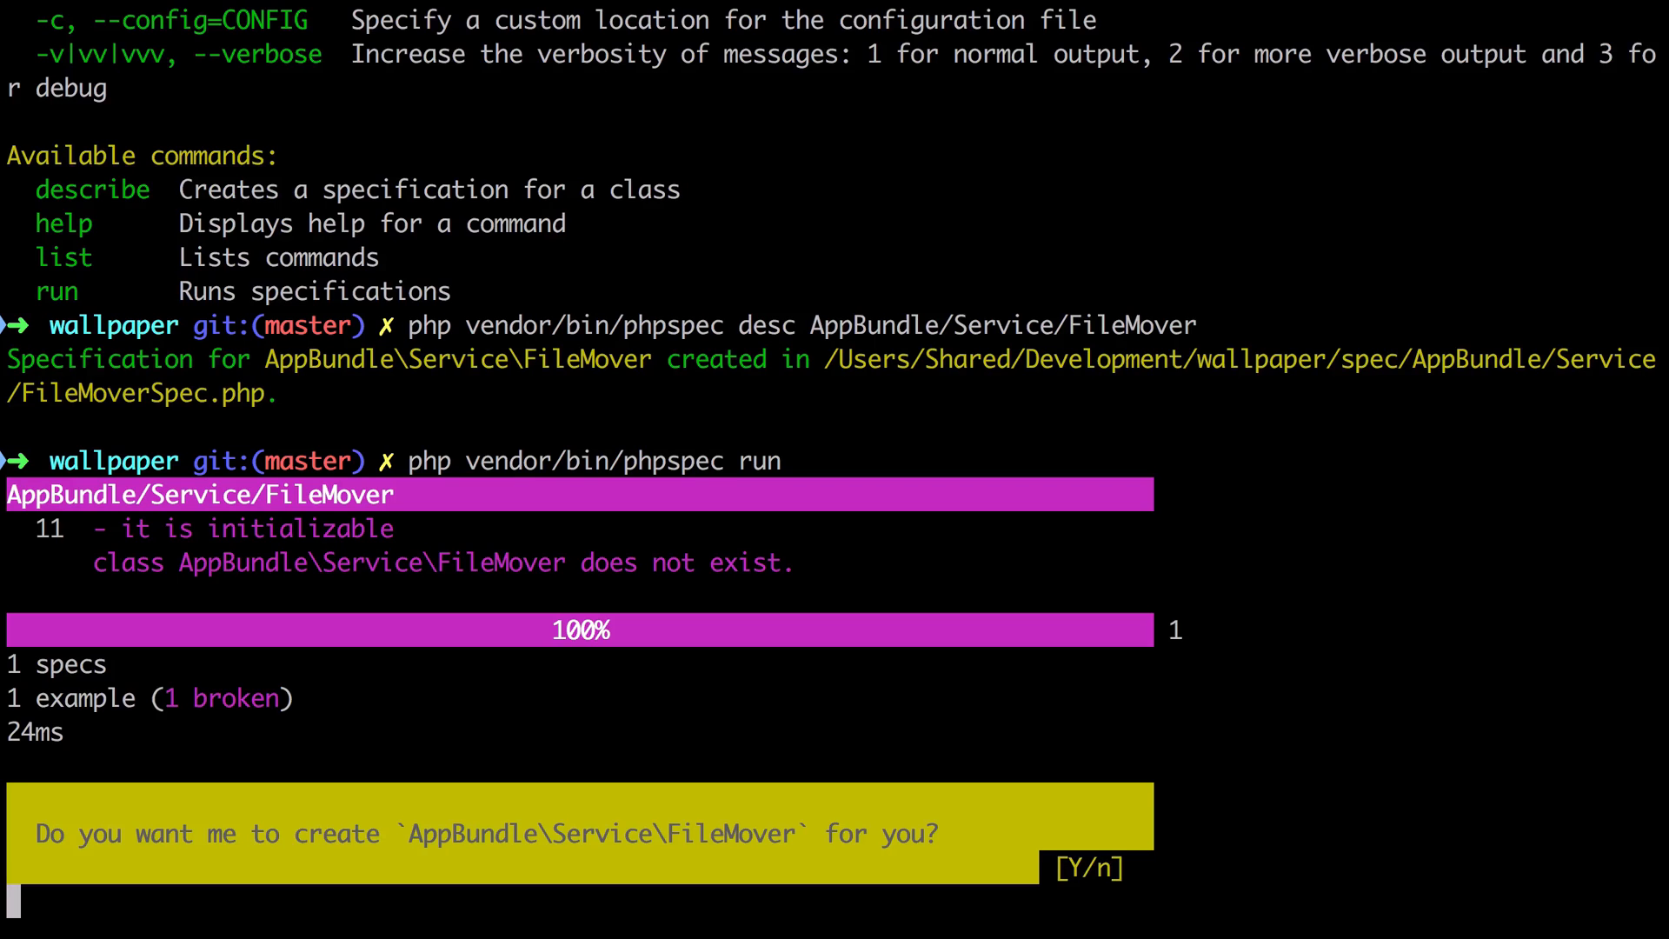
pyautogui.write('y')
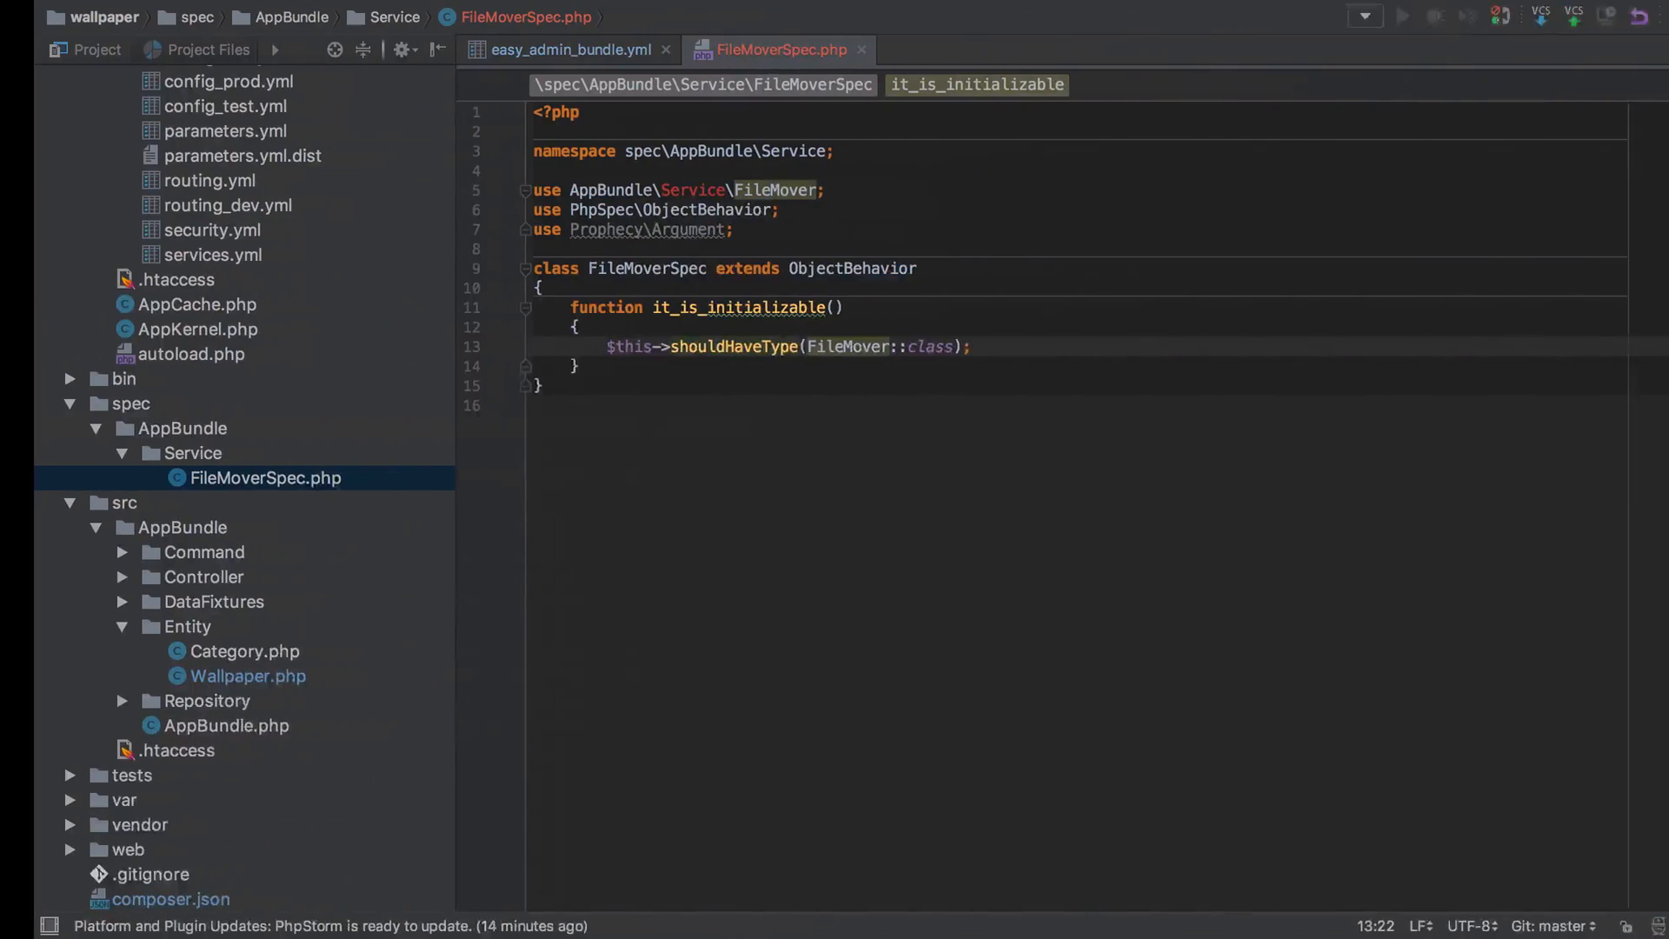
pyautogui.moveTo(805, 347)
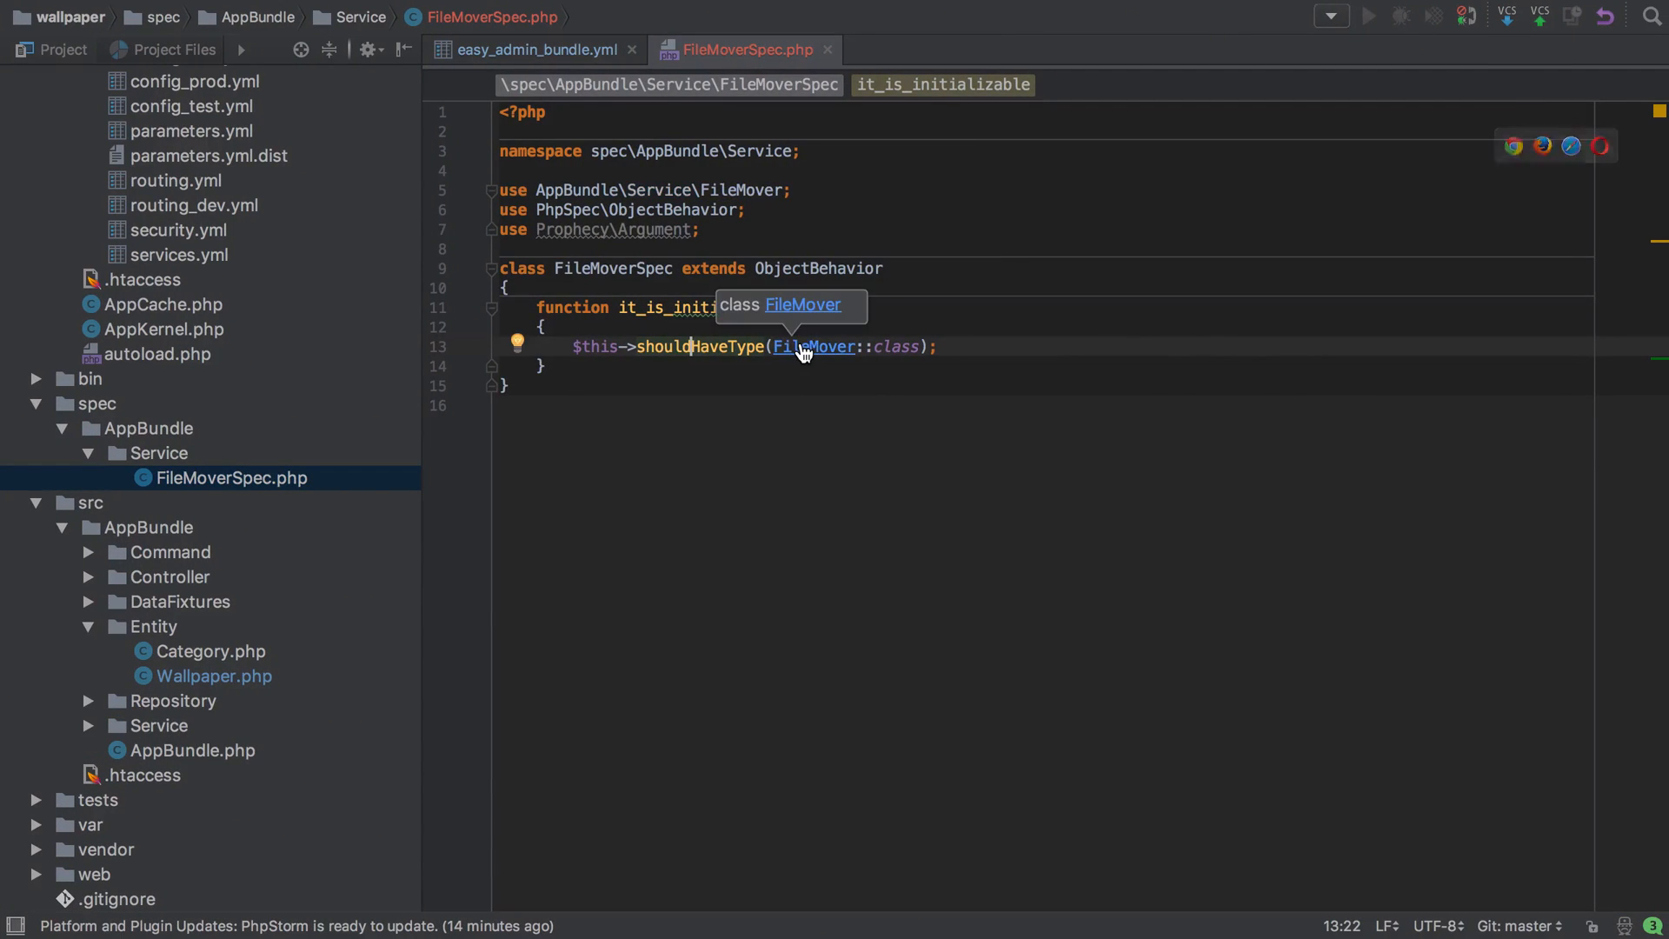
# Inspect the generated FileMover.php class, then return to FileMoverSpec.php.
pyautogui.click(814, 346)
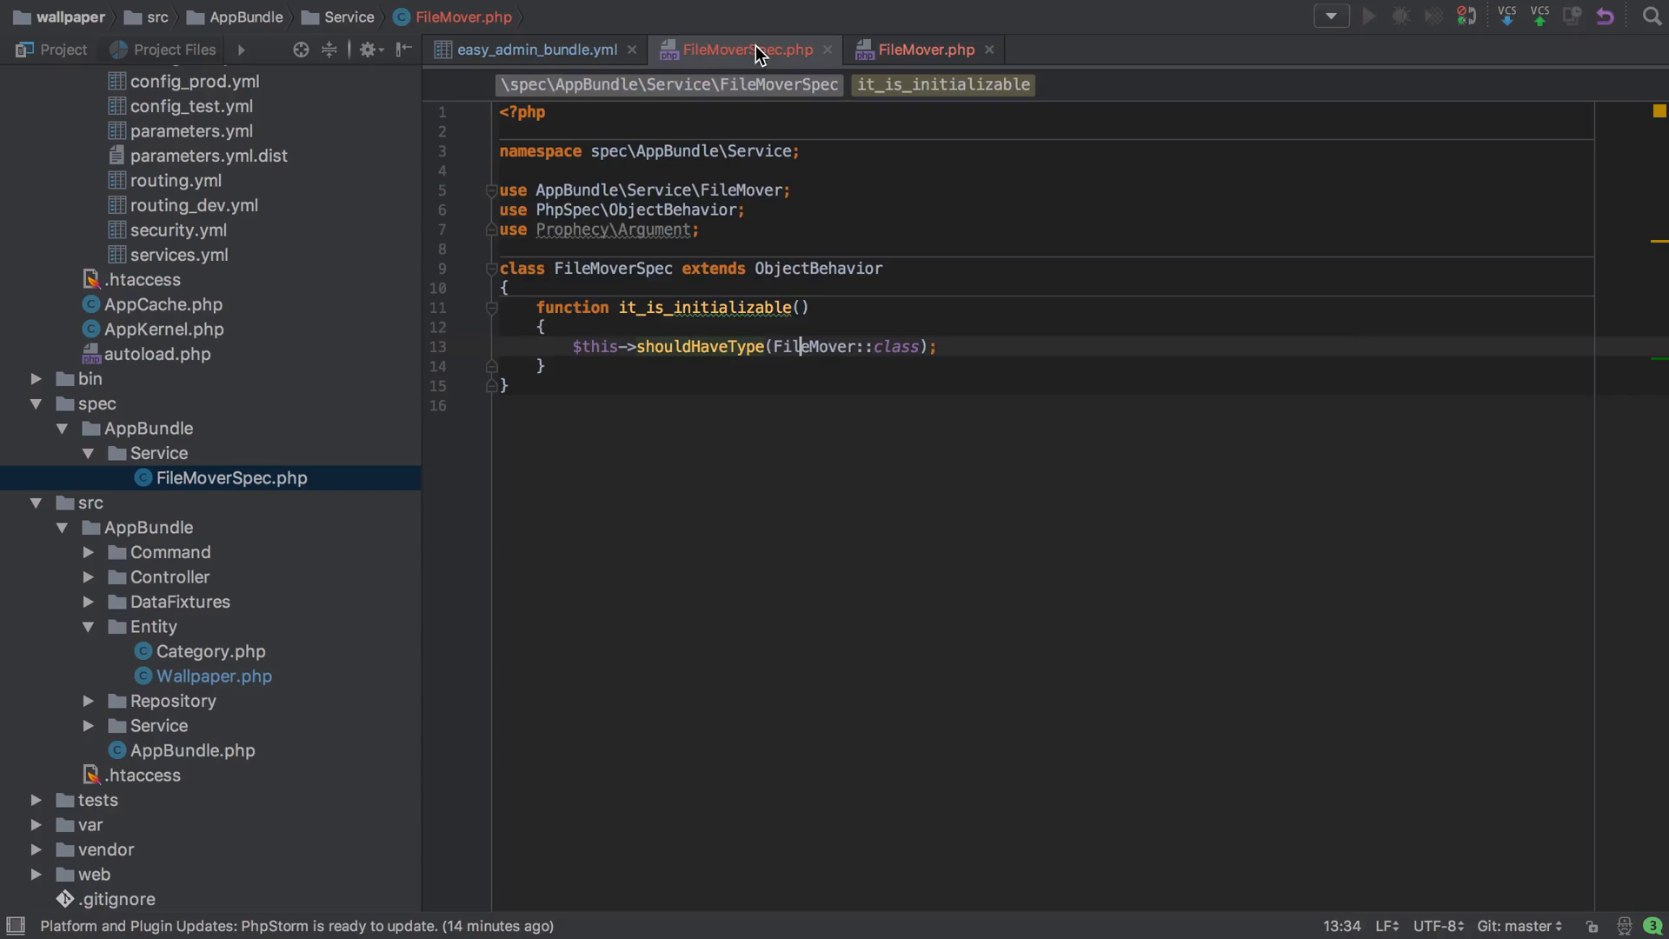
pyautogui.doubleClick(813, 346)
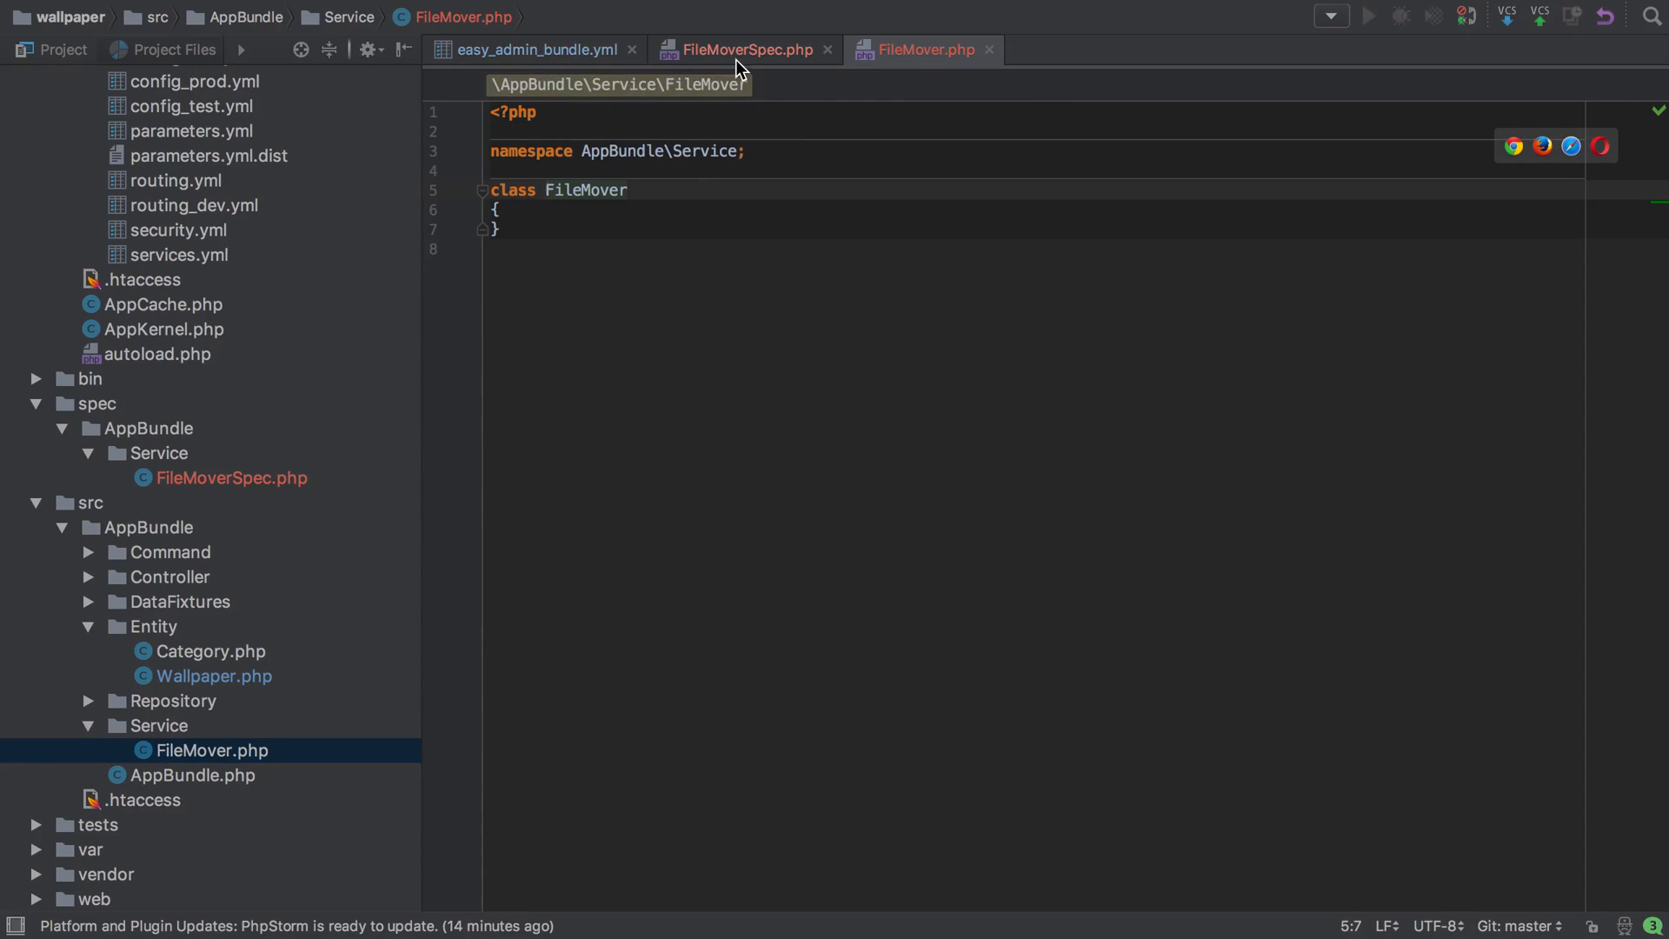
pyautogui.click(740, 48)
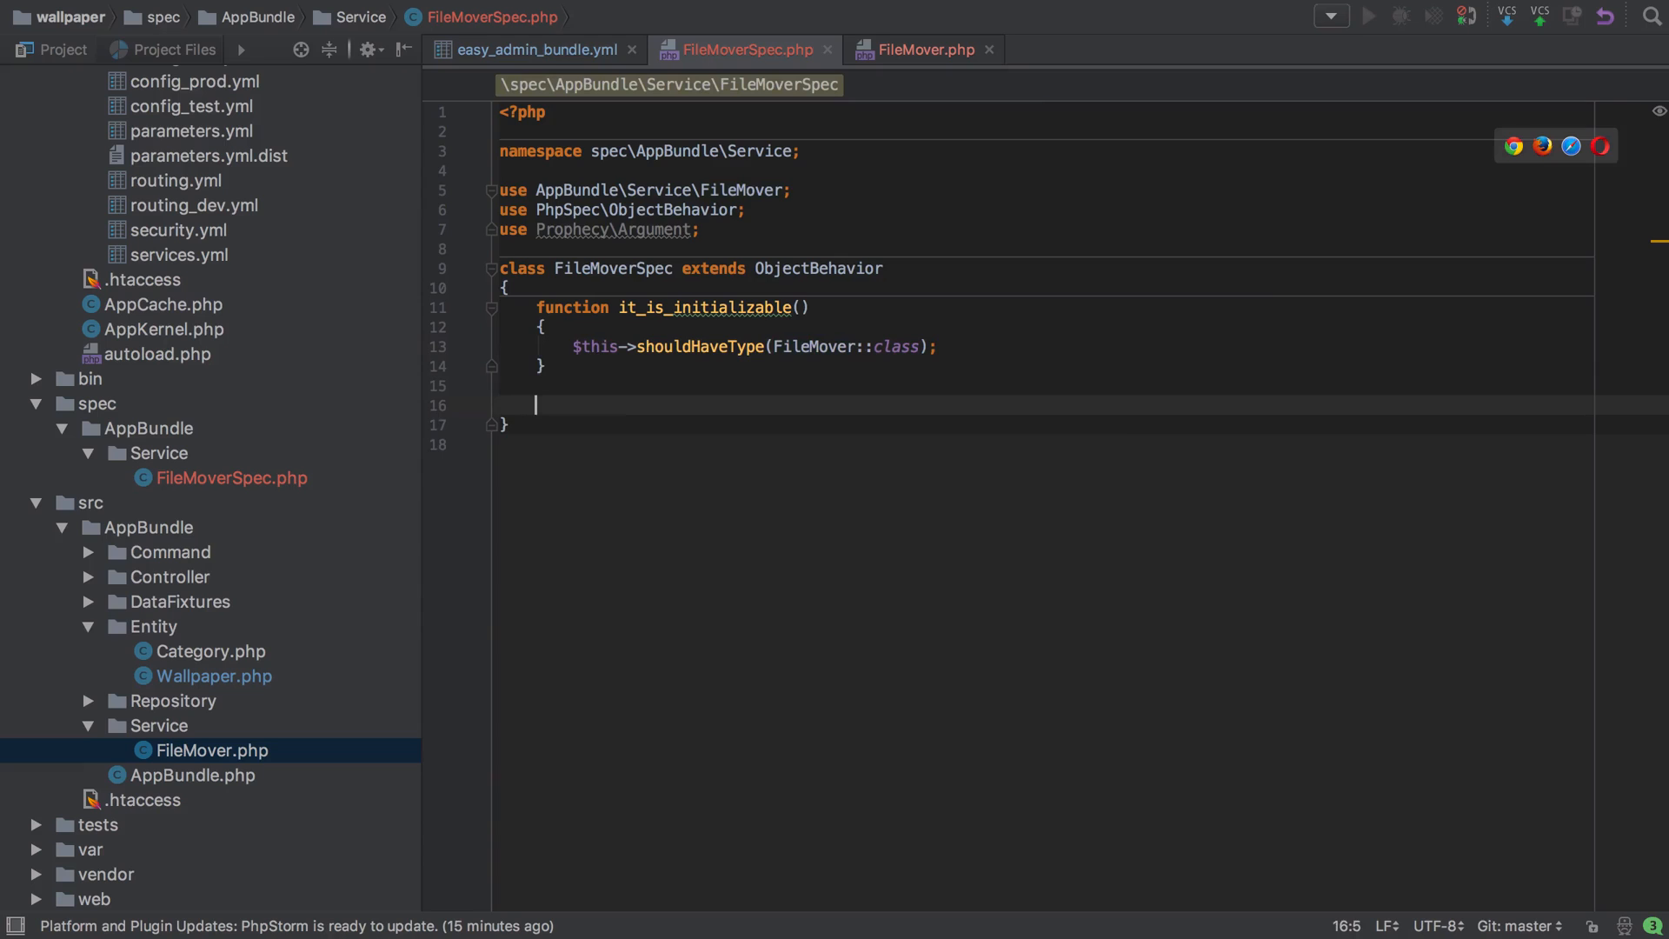
# Add an empty it_can_move_a_file_from_temporary_to_controlled_storage() example to FileMoverSpec.
pyautogui.write('function it')
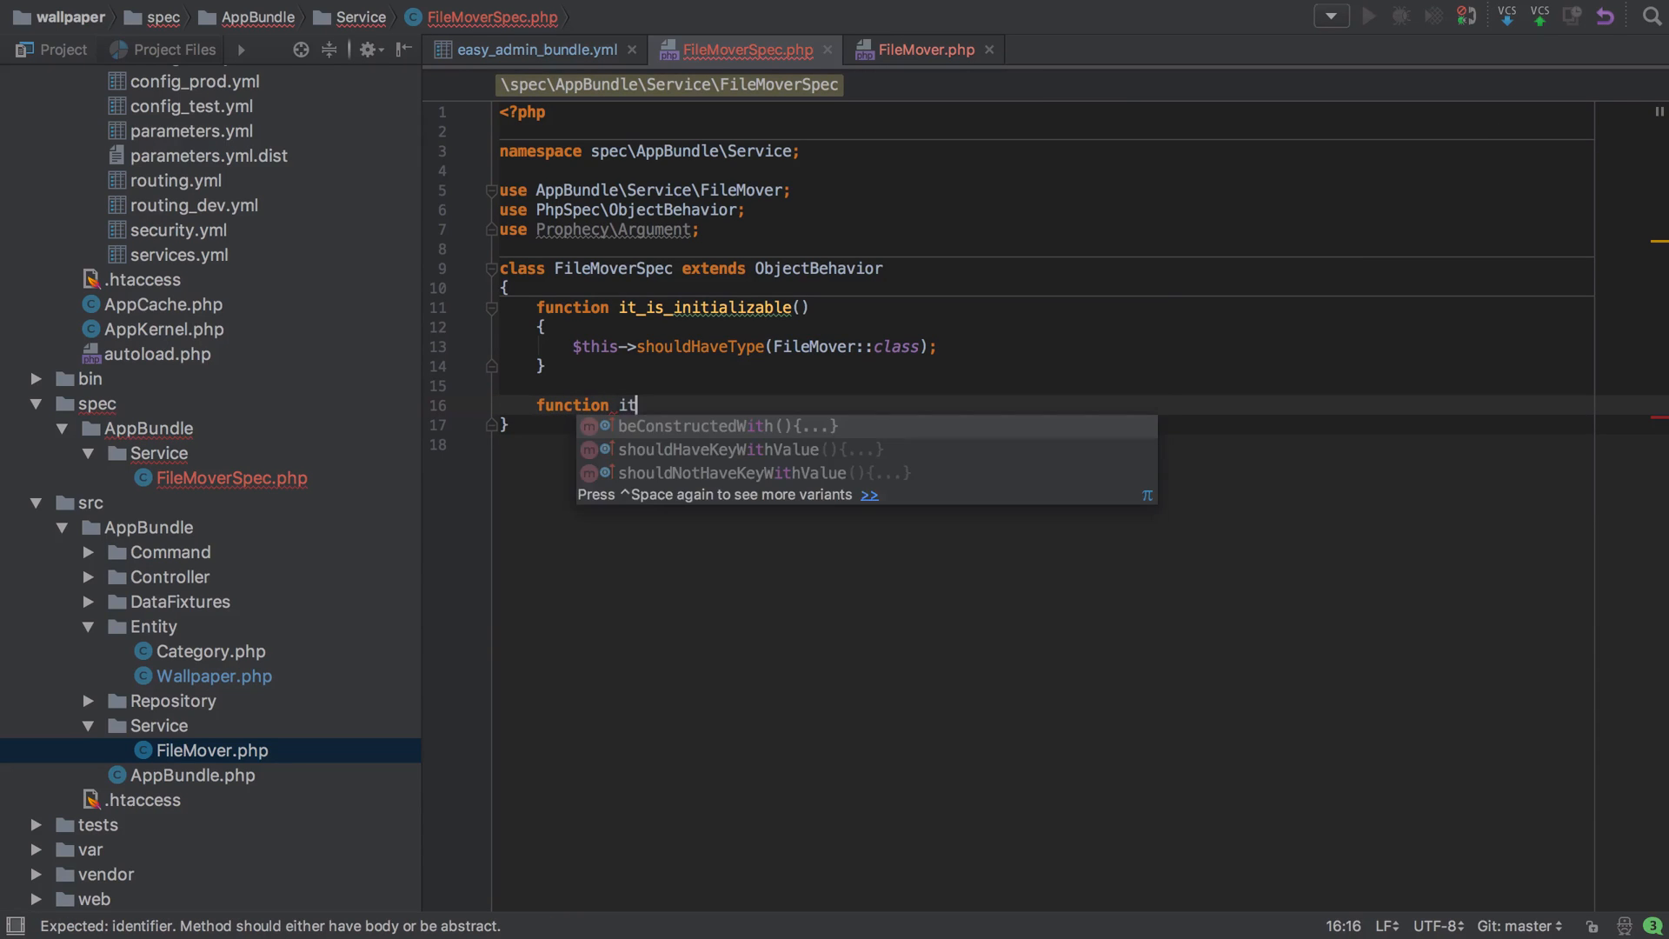
pyautogui.write('_can_move_')
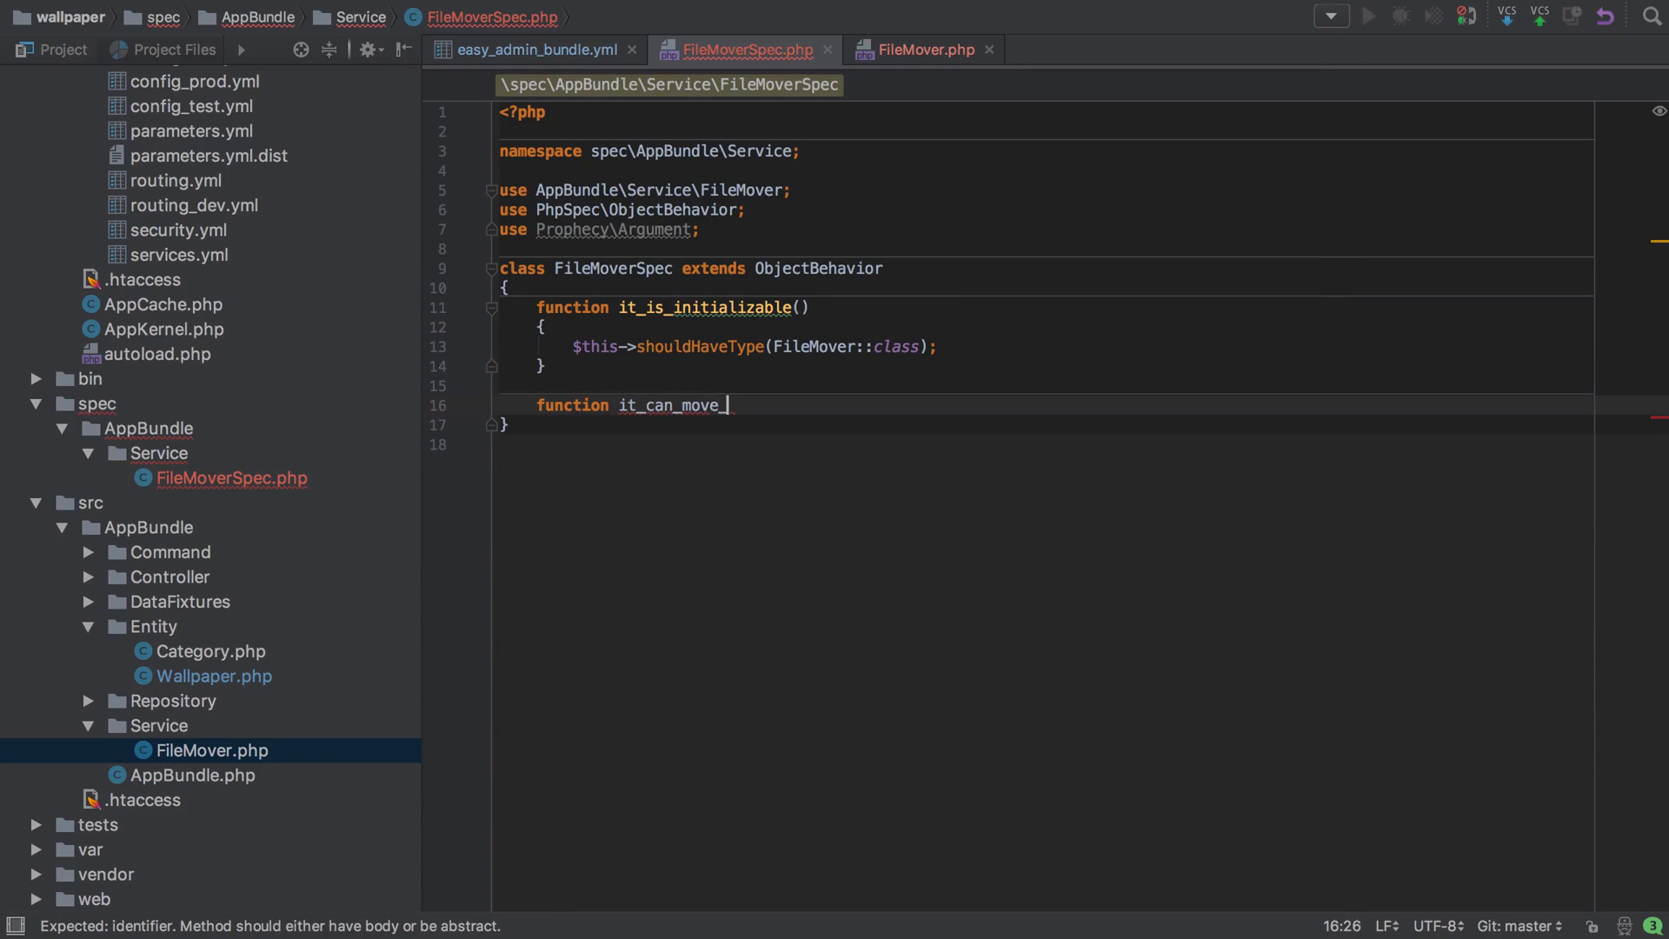
pyautogui.write('a_file_from_')
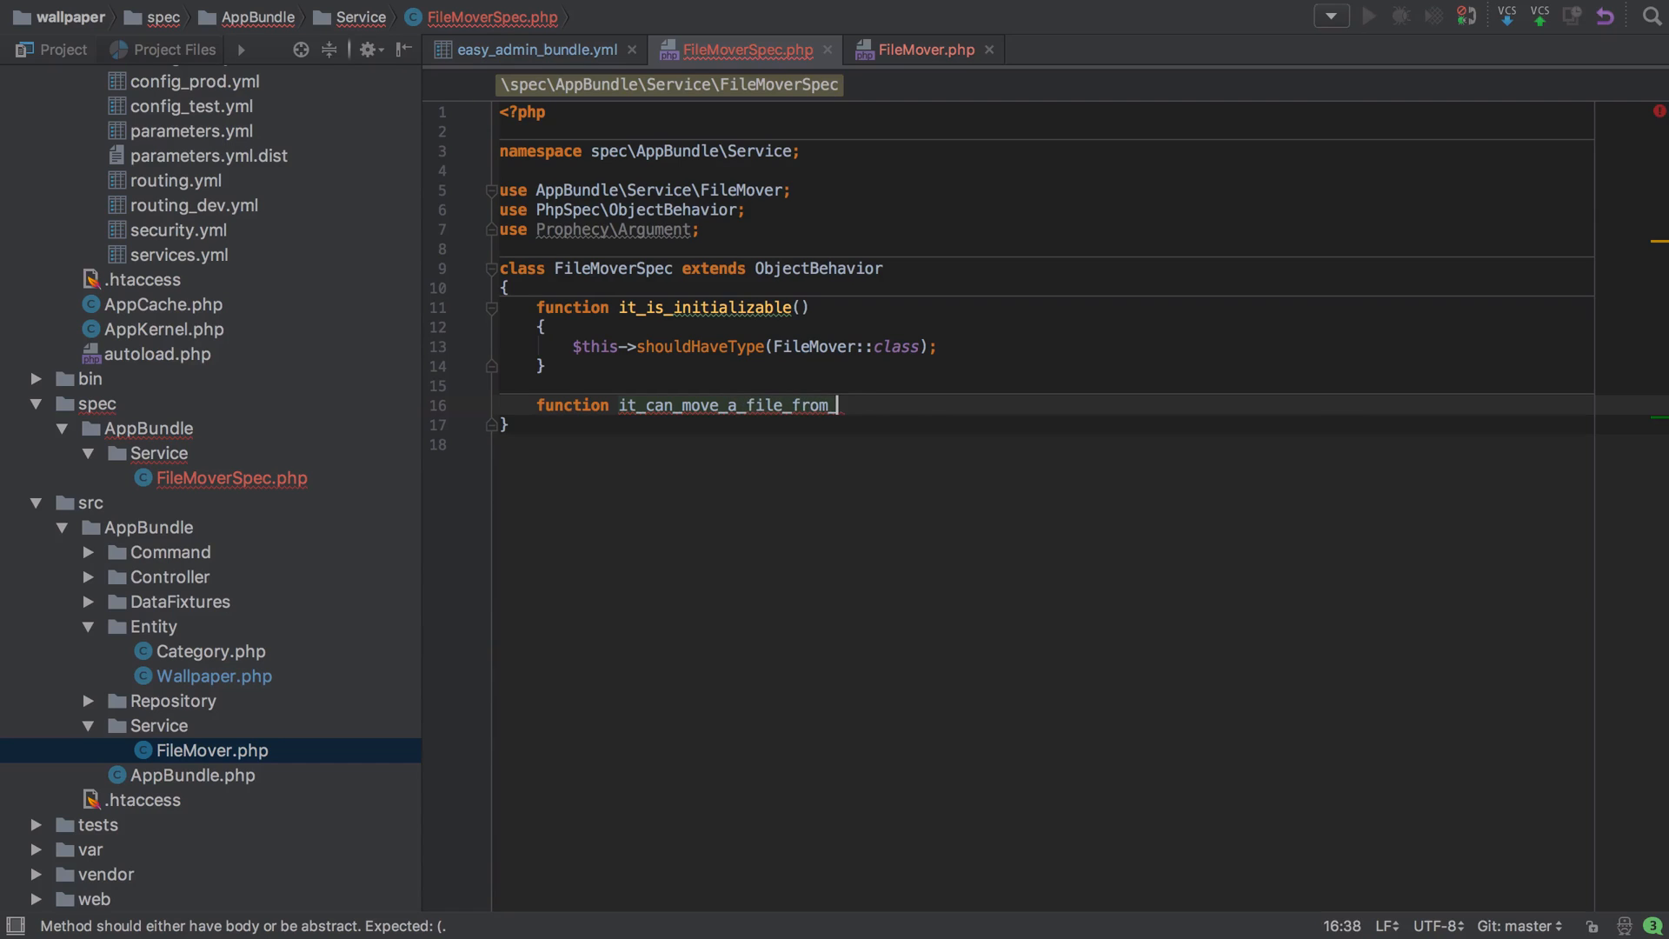
pyautogui.write('temporary_to_controlled_storage(')
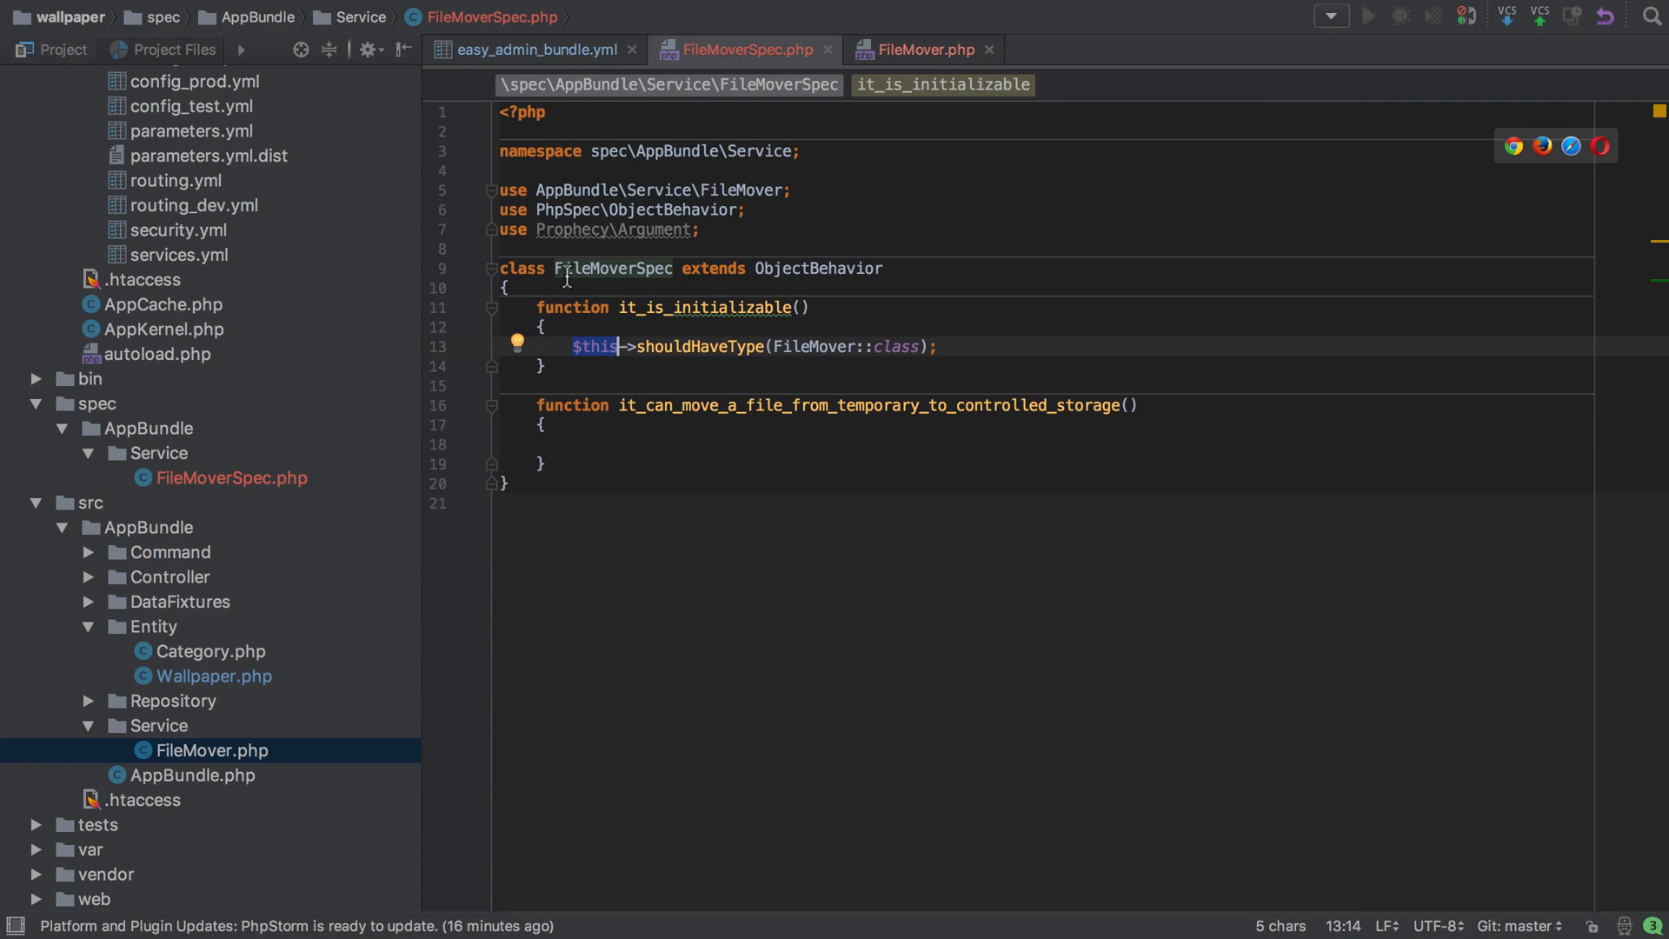
pyautogui.moveTo(917, 57)
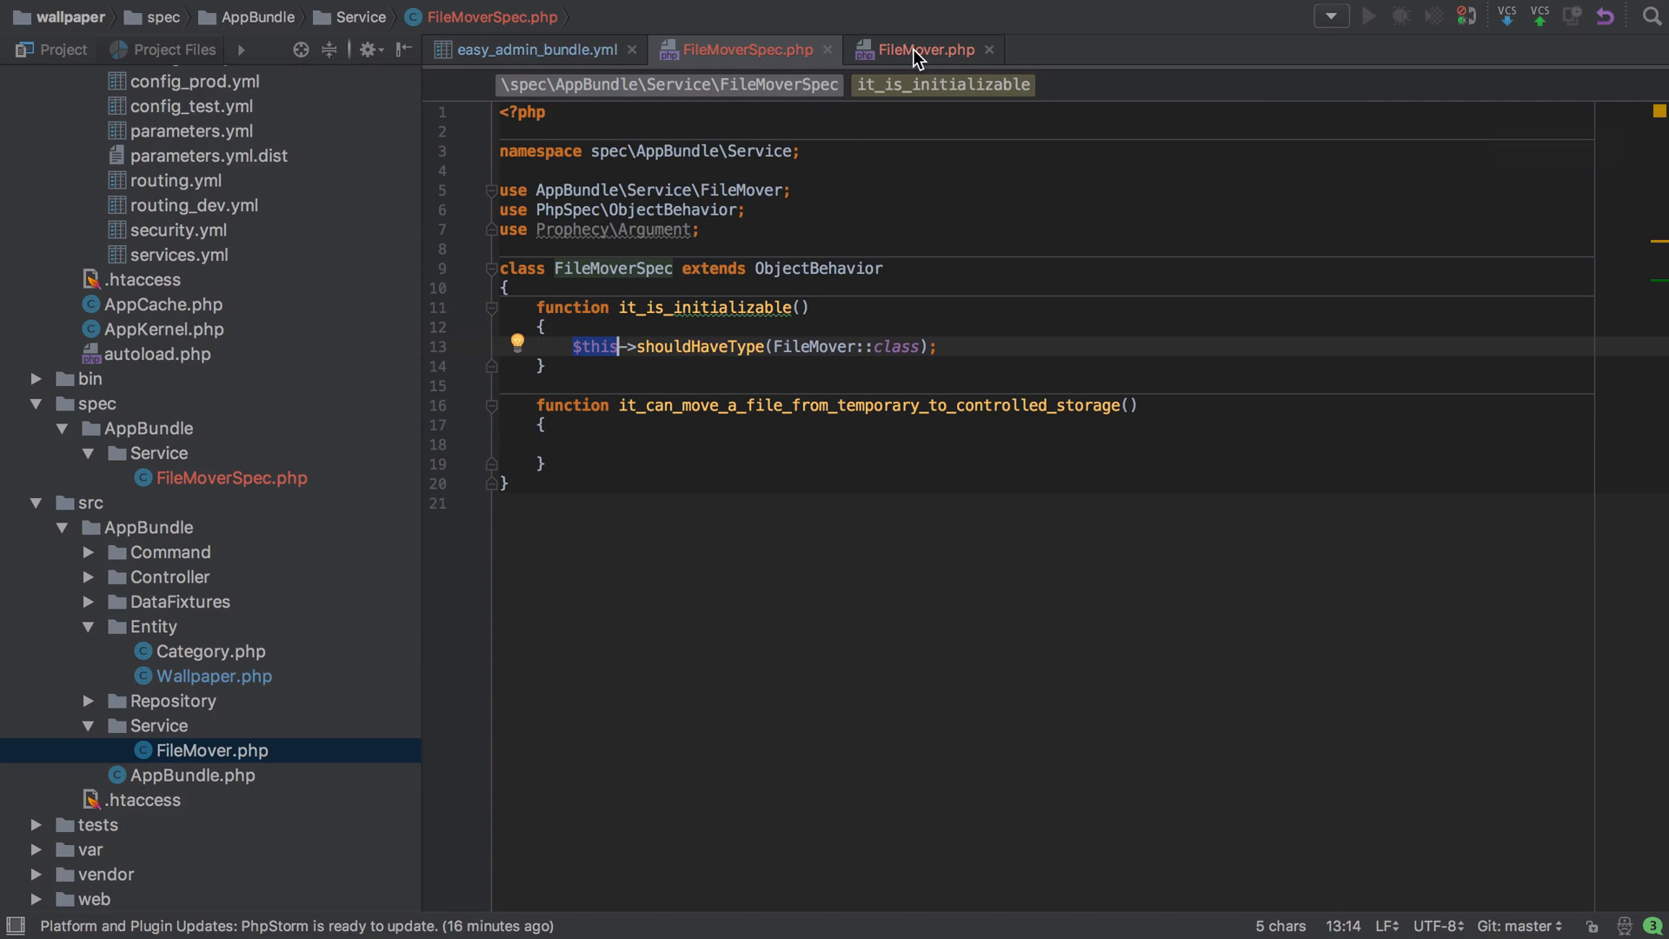
pyautogui.click(926, 50)
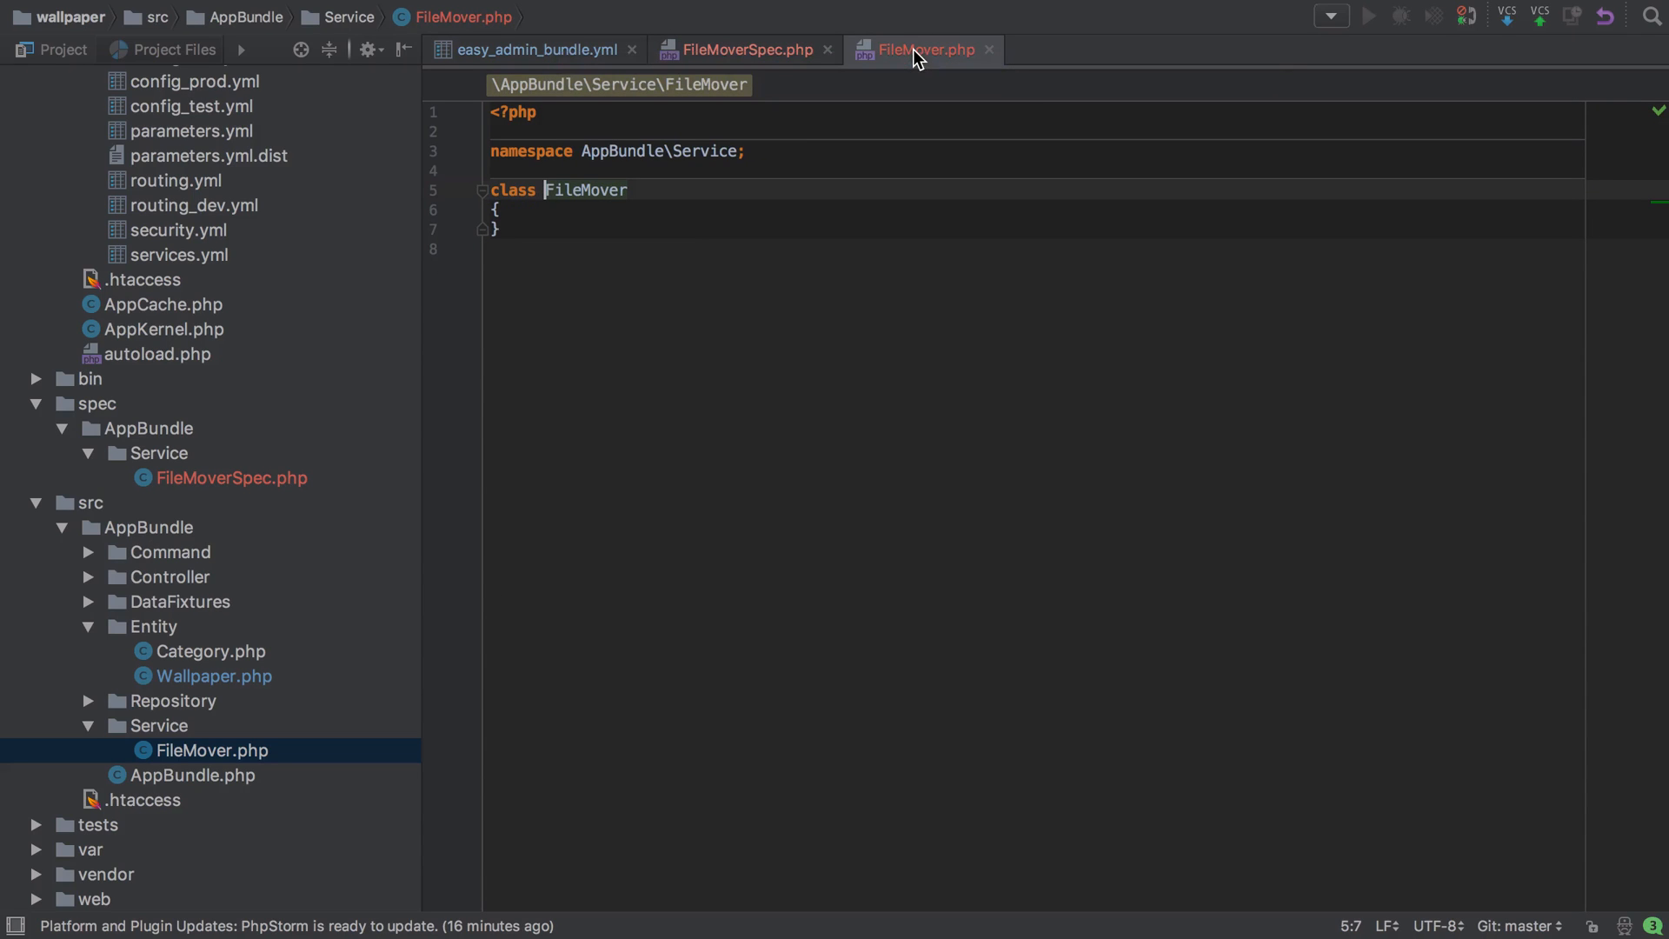
pyautogui.click(745, 48)
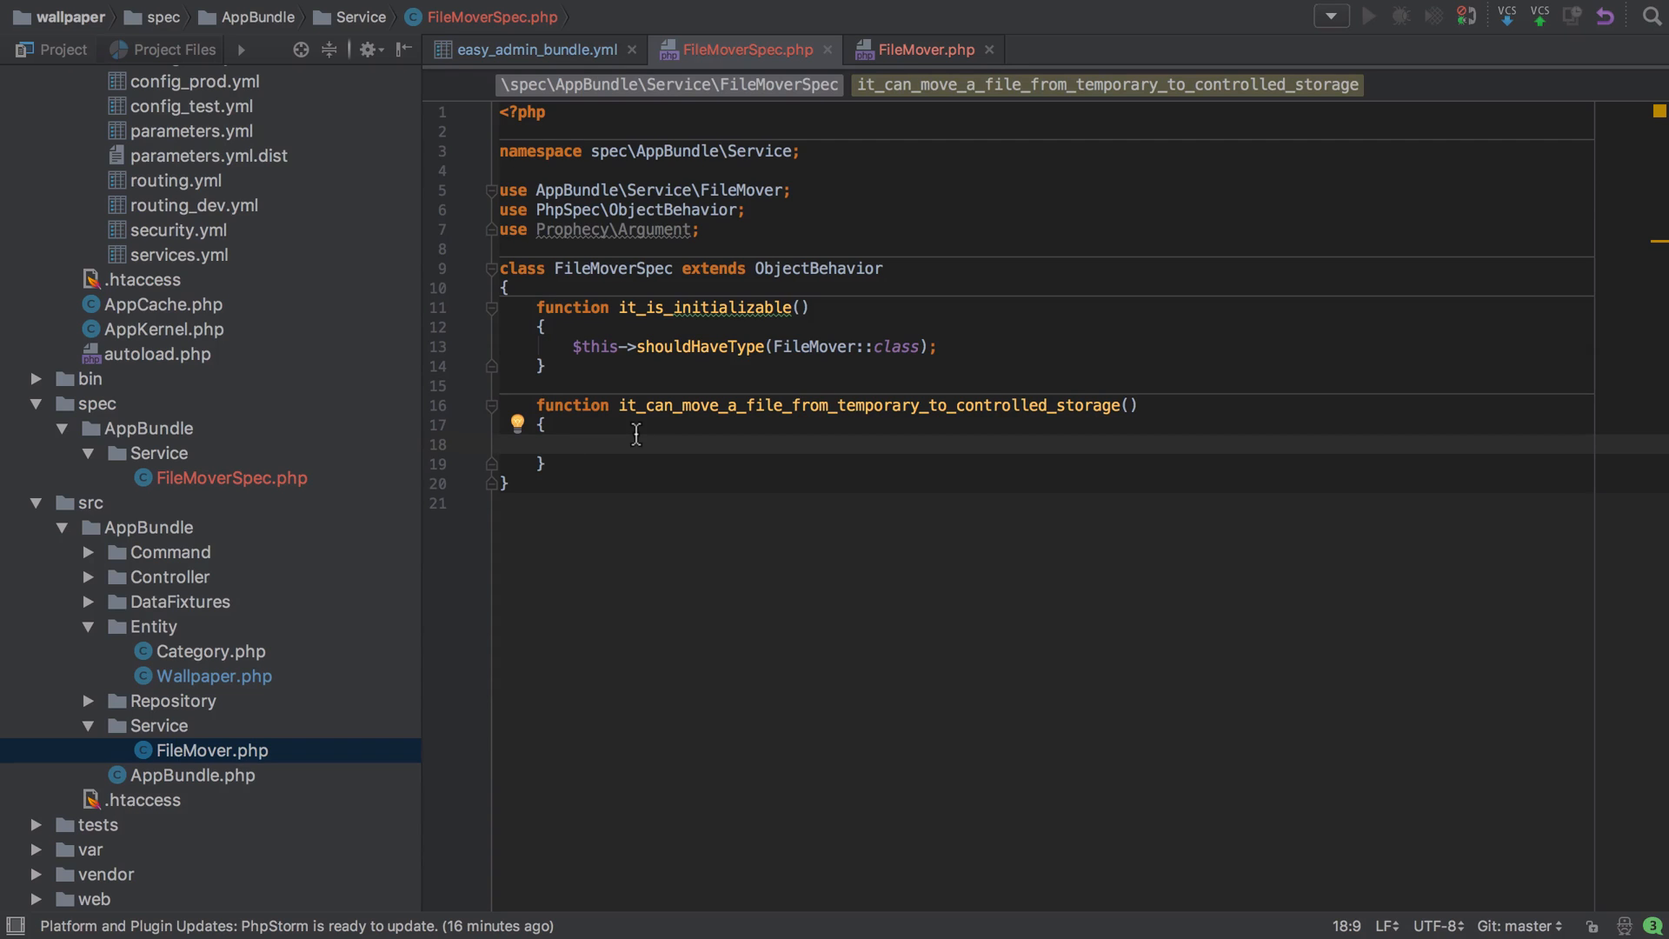
# Expect move($currentLocation, $newLocation) to return true, with '/some/fake/tmp/path' as current location.
pyautogui.write('$th')
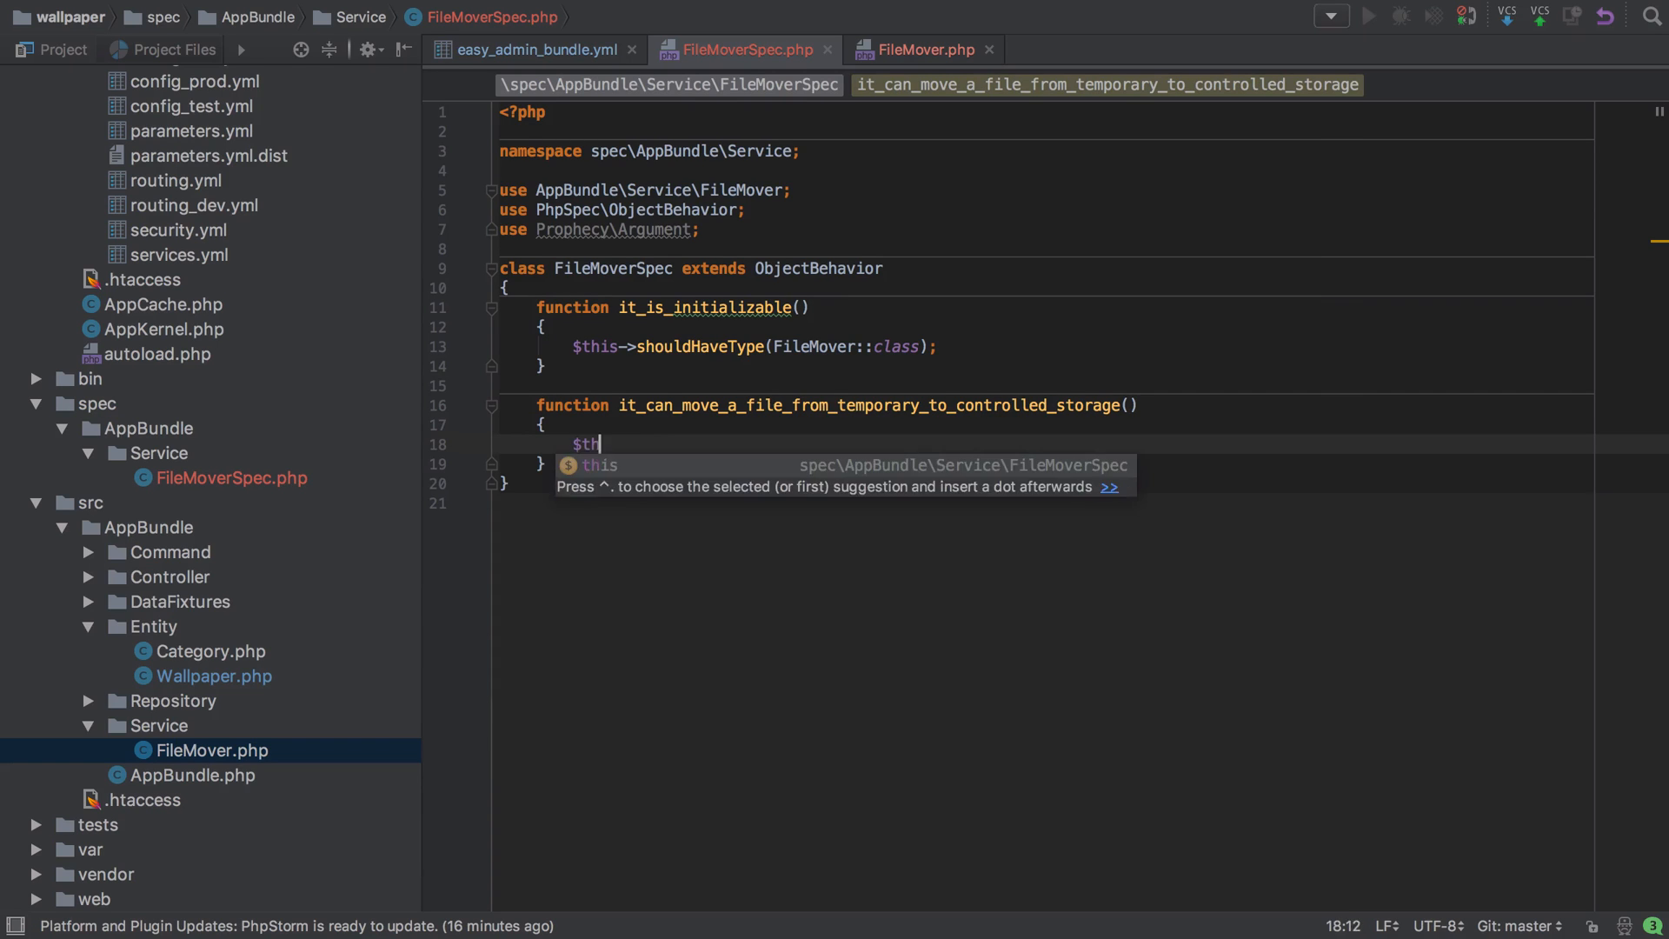
pyautogui.write('is->move(')
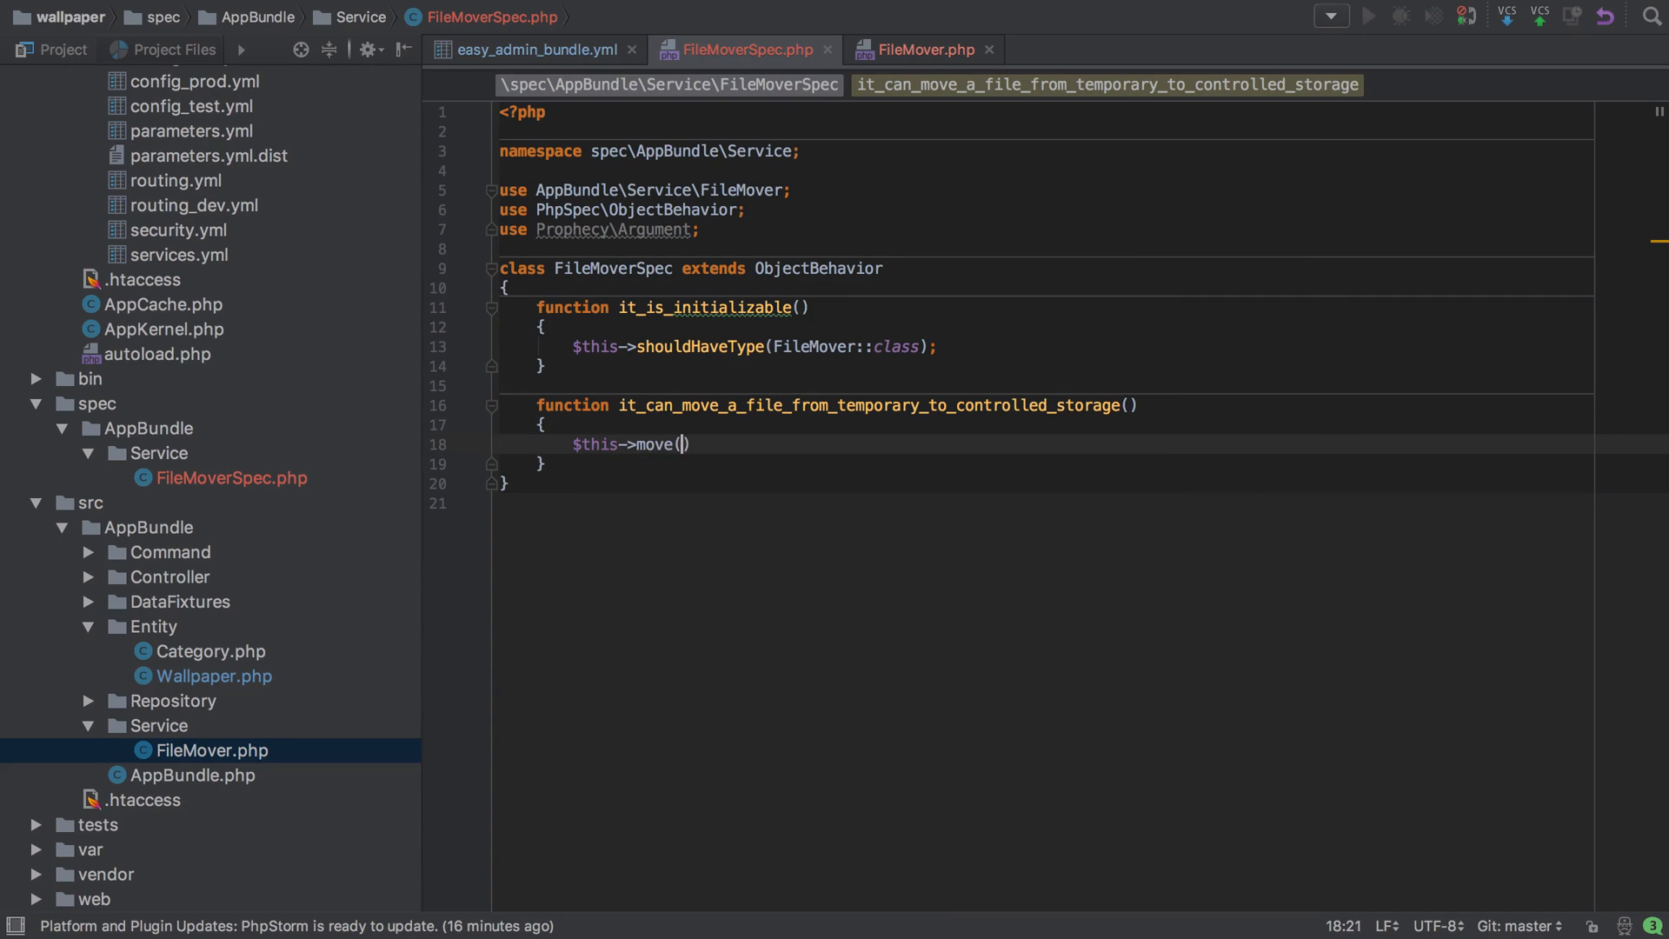
pyautogui.write('$currentLocation')
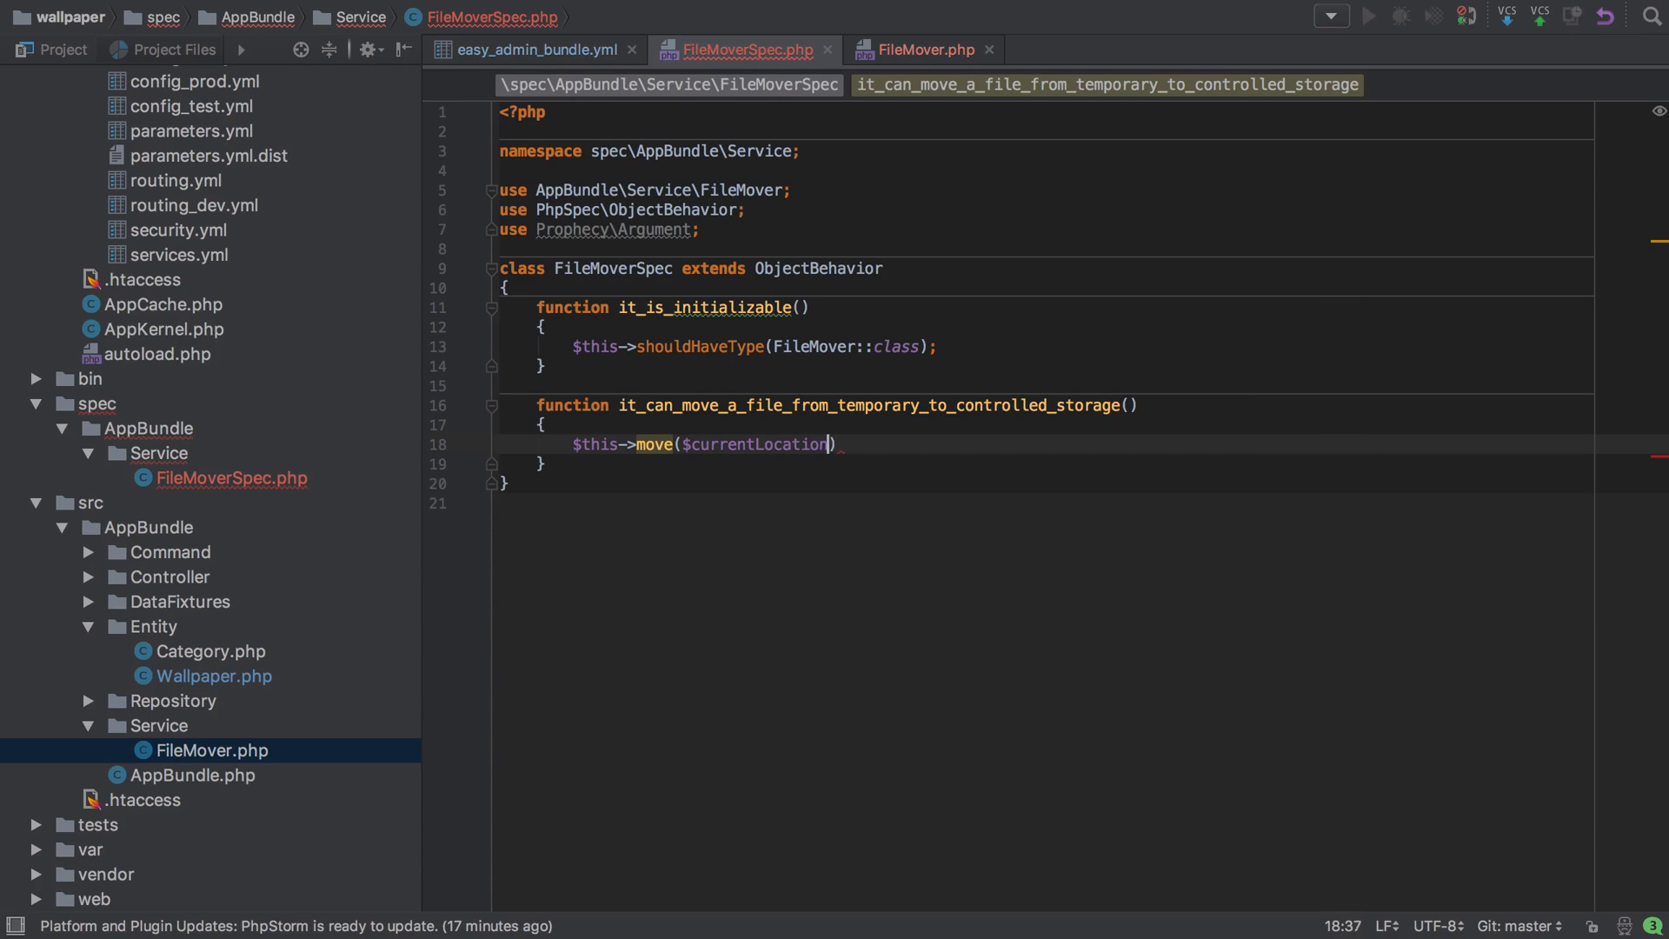
pyautogui.write(', $newLocation)->')
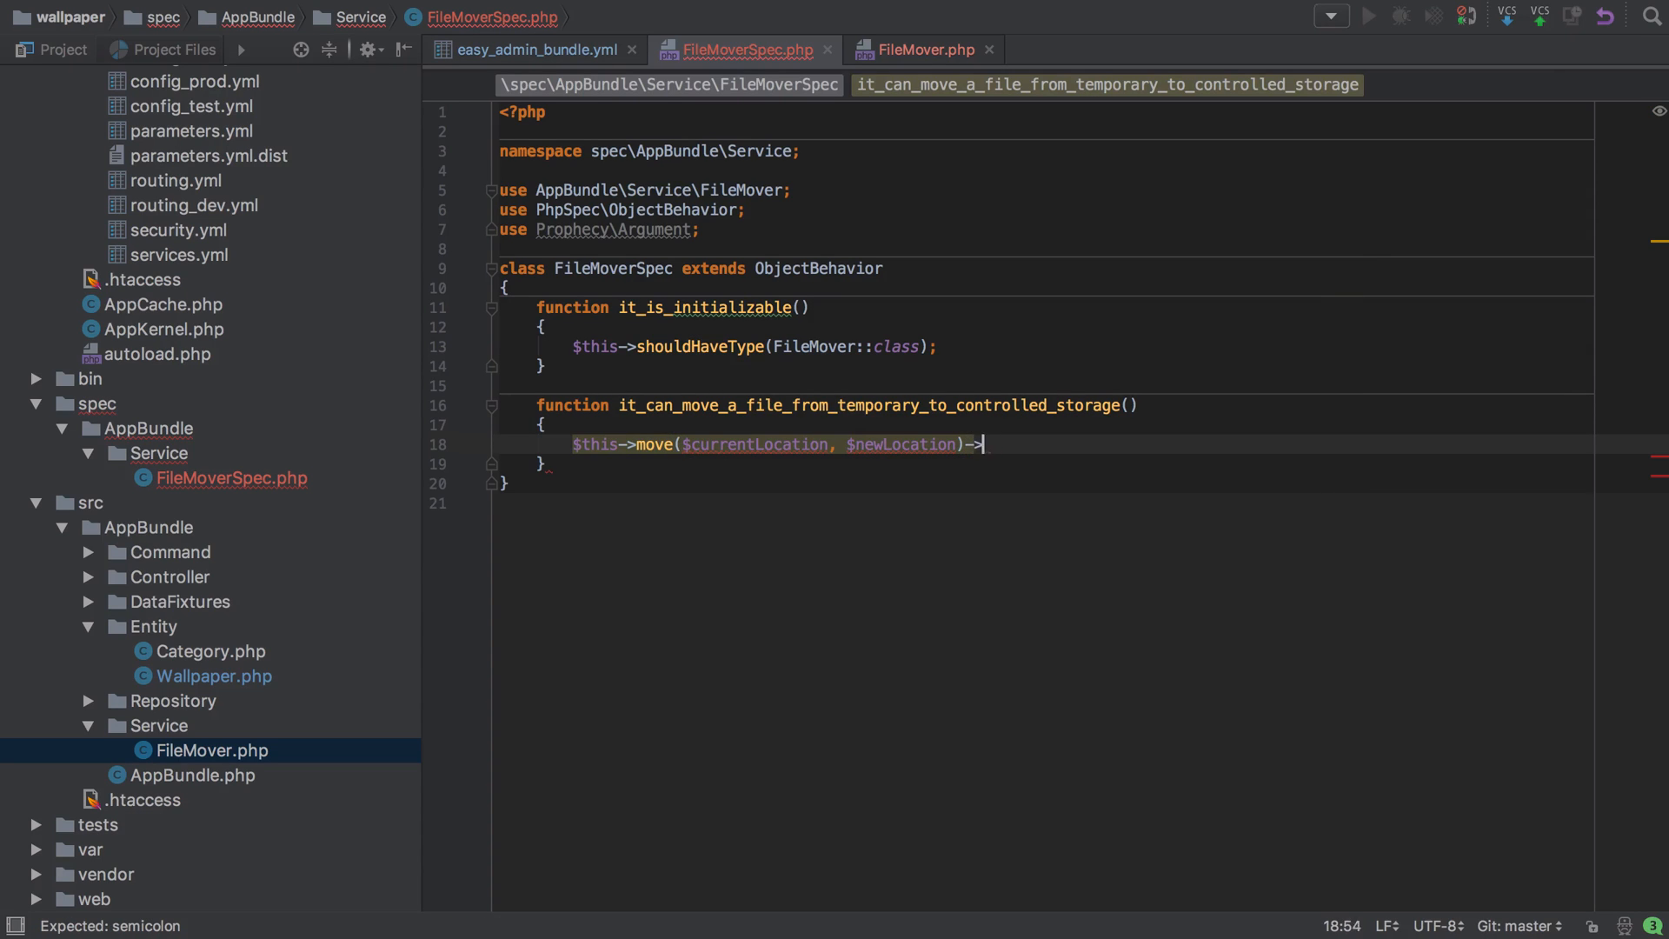
pyautogui.write('shouldReturn(true);')
pyautogui.write("$currentLocation = '")
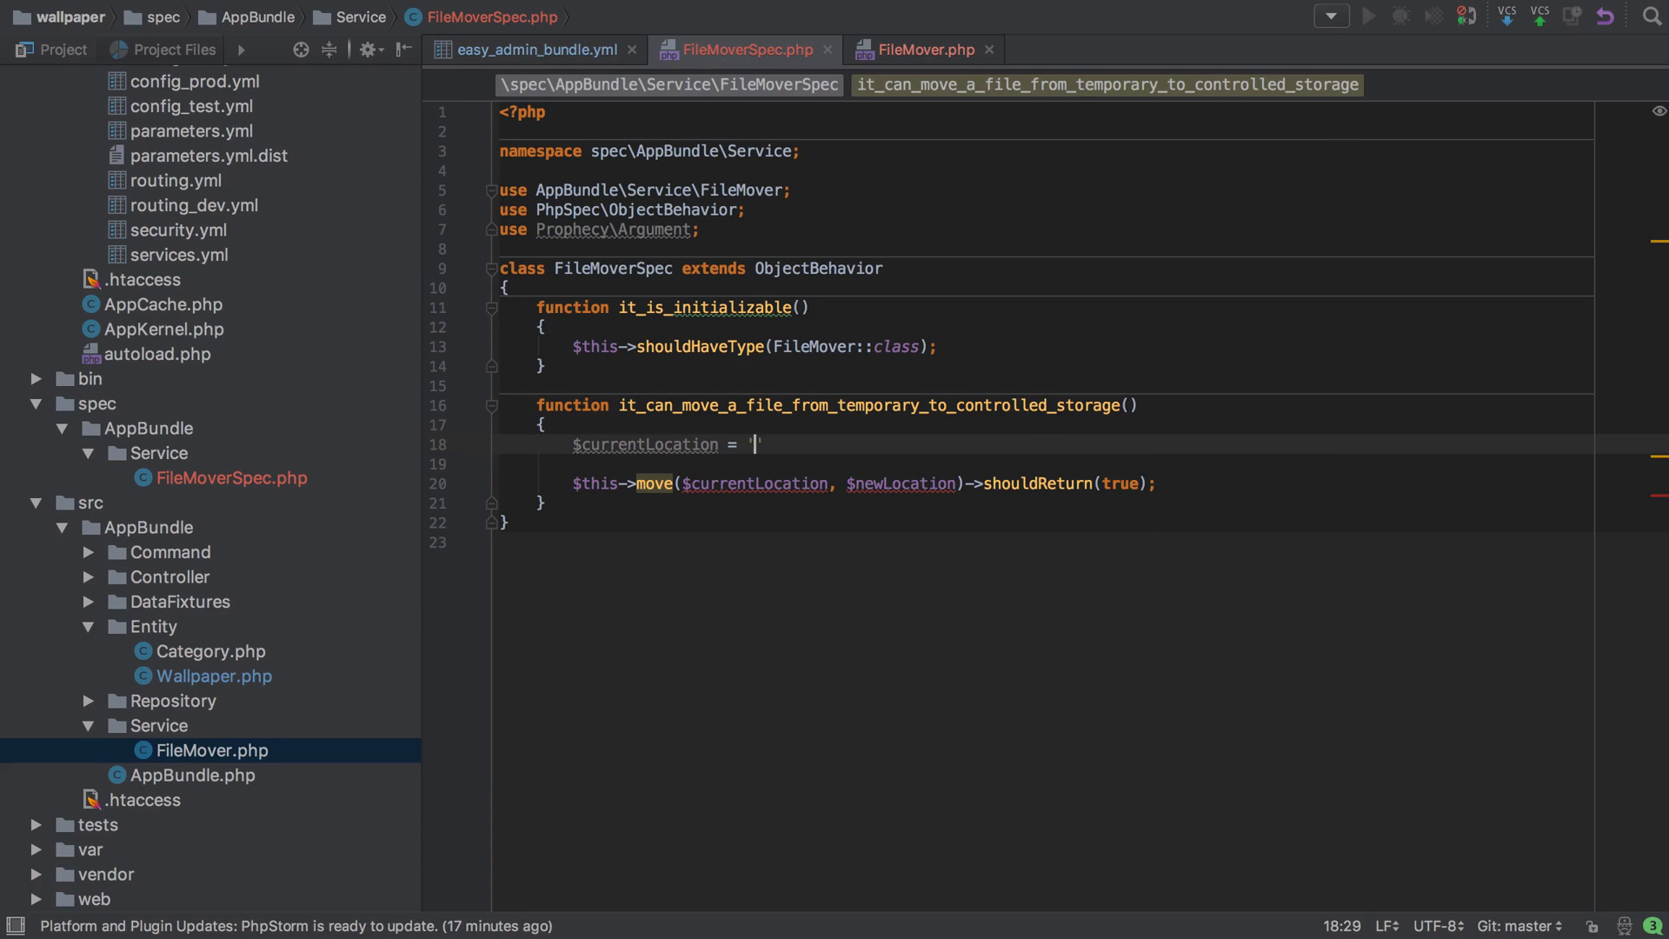
pyautogui.write('/some/fake/tmp/')
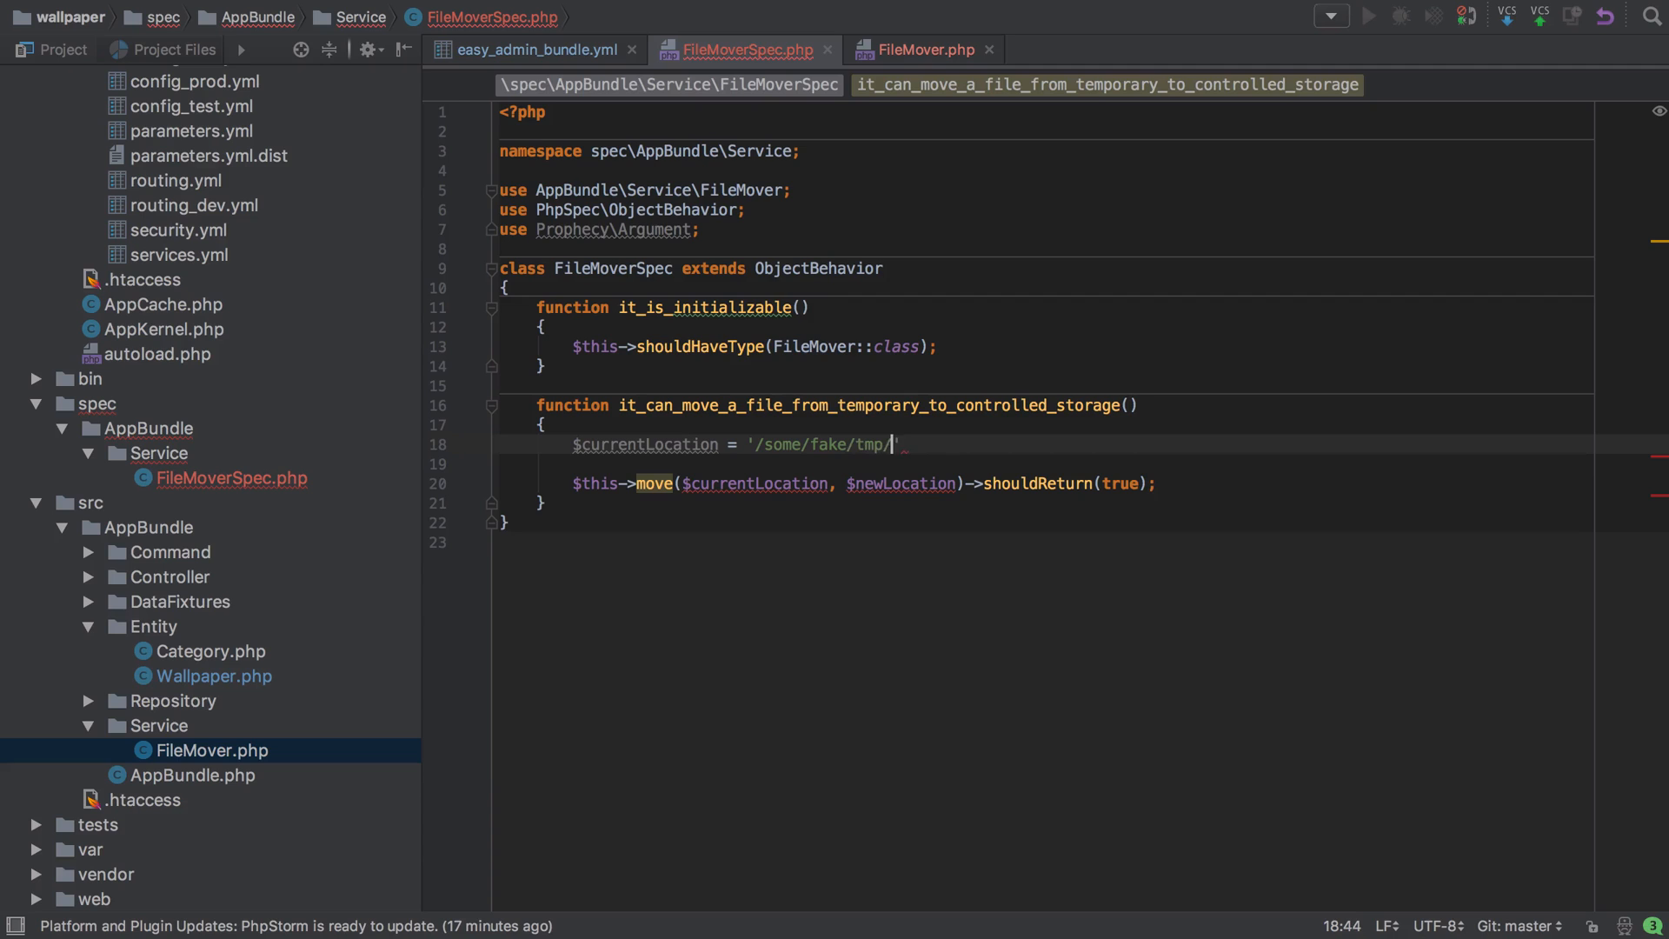
pyautogui.write("path';")
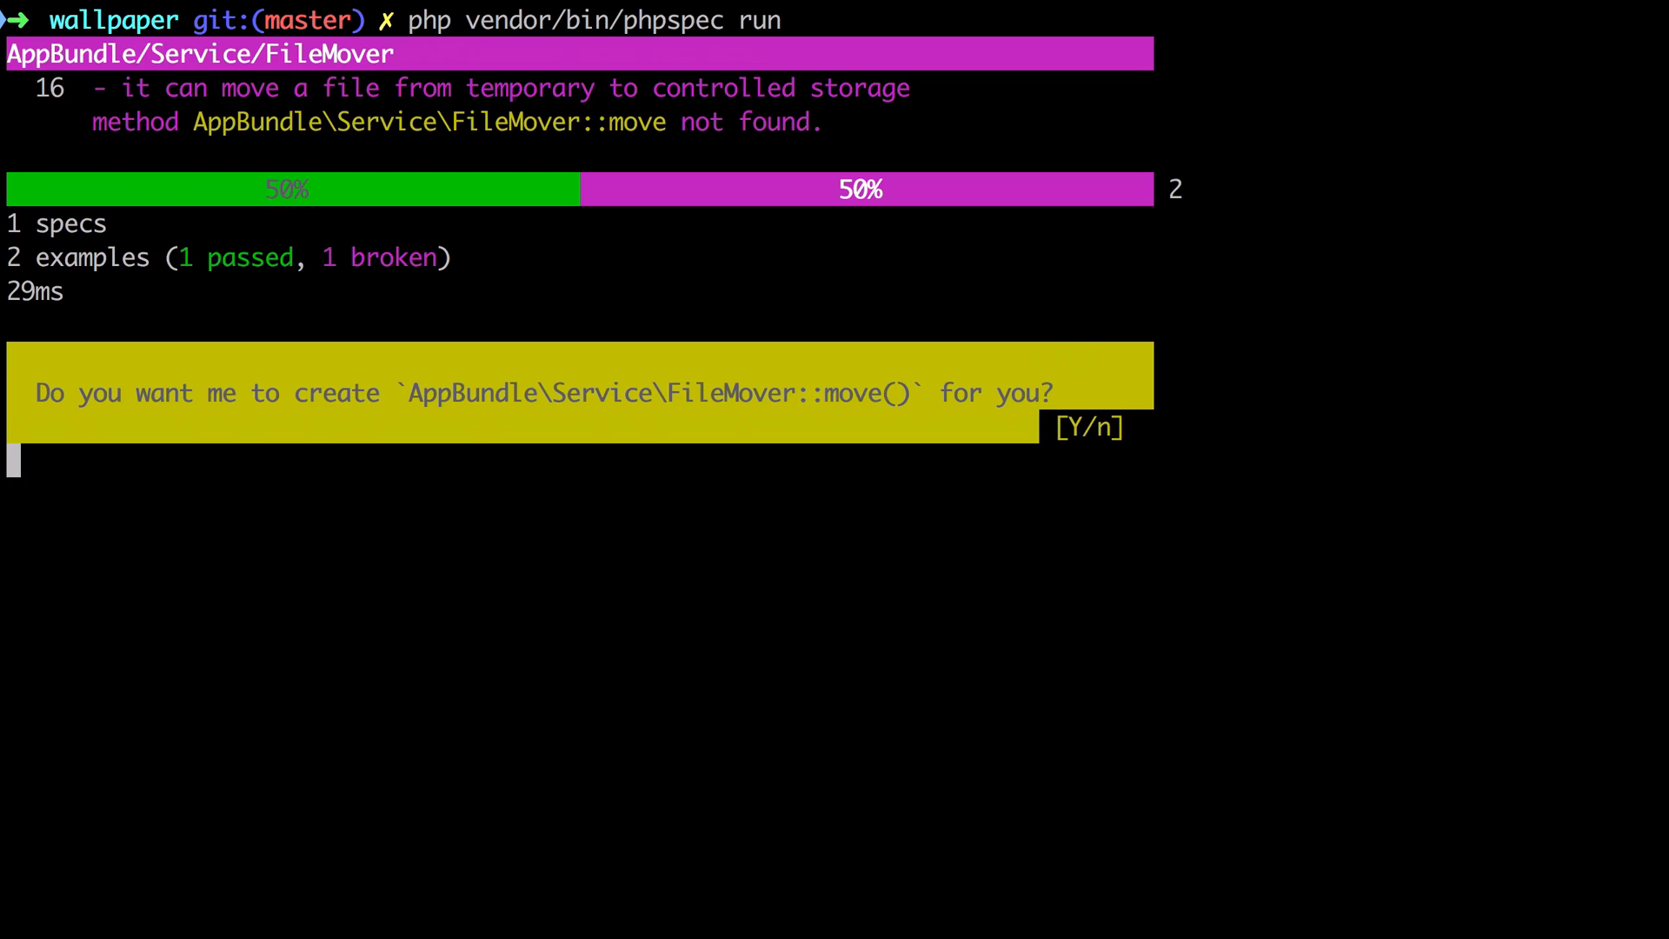
# Answer y in Terminal to let phpspec generate FileMover::move().
pyautogui.write('y')
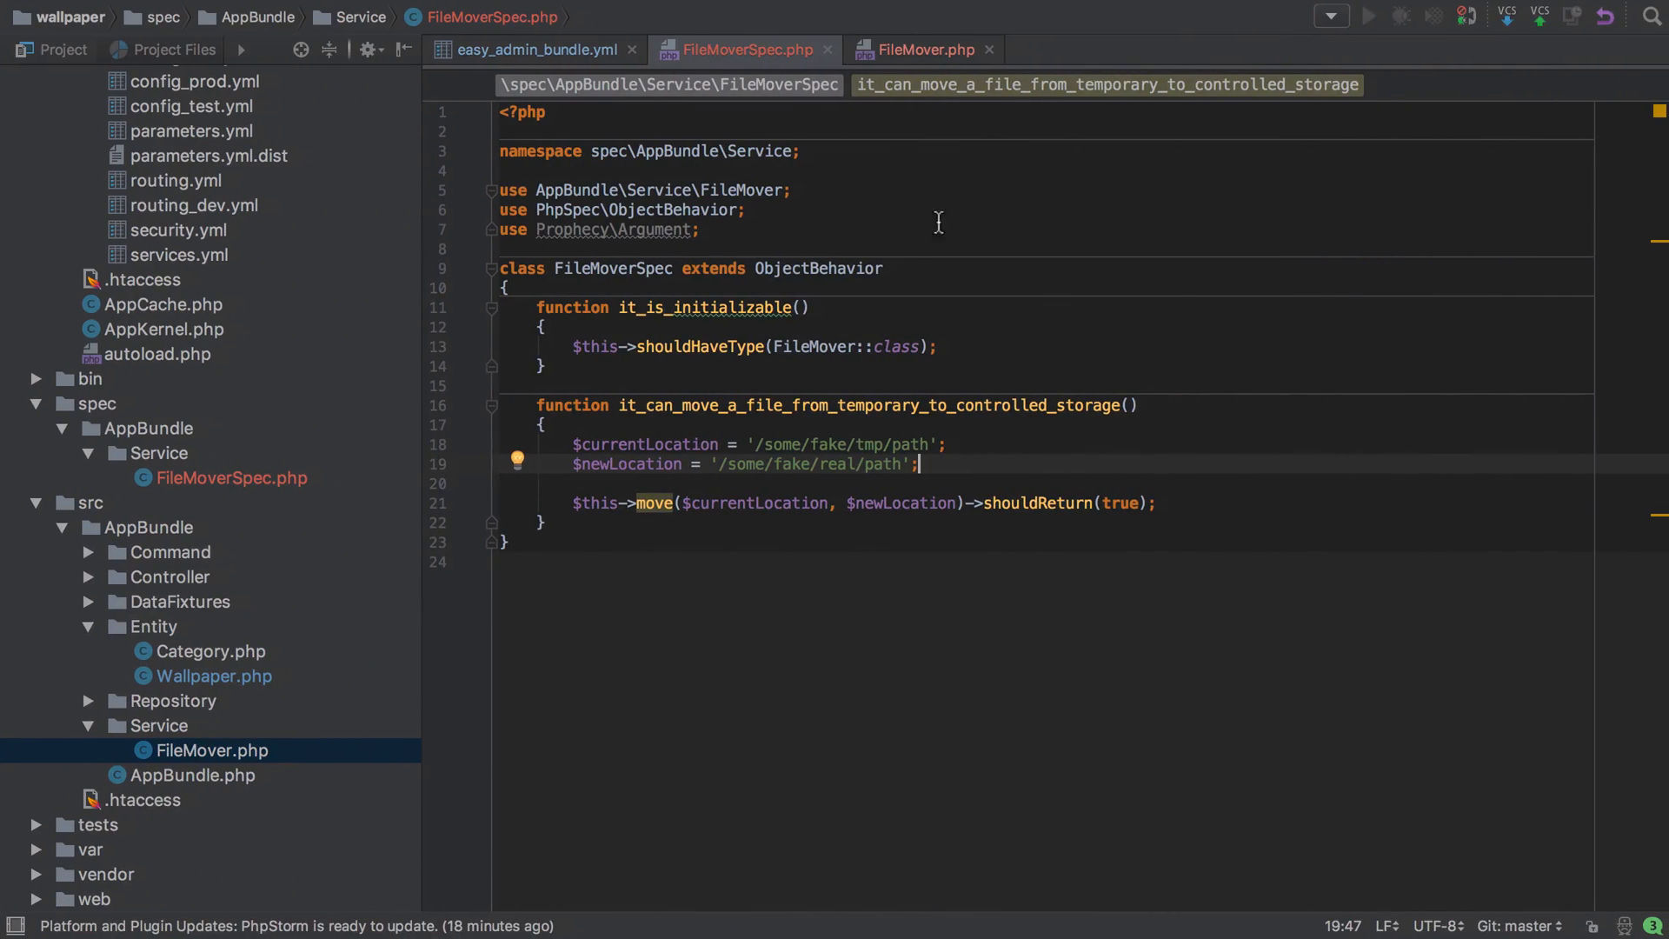
# Give FileMover::move() parameters $existingFilePath and $newFilePath, returning true.
pyautogui.click(921, 49)
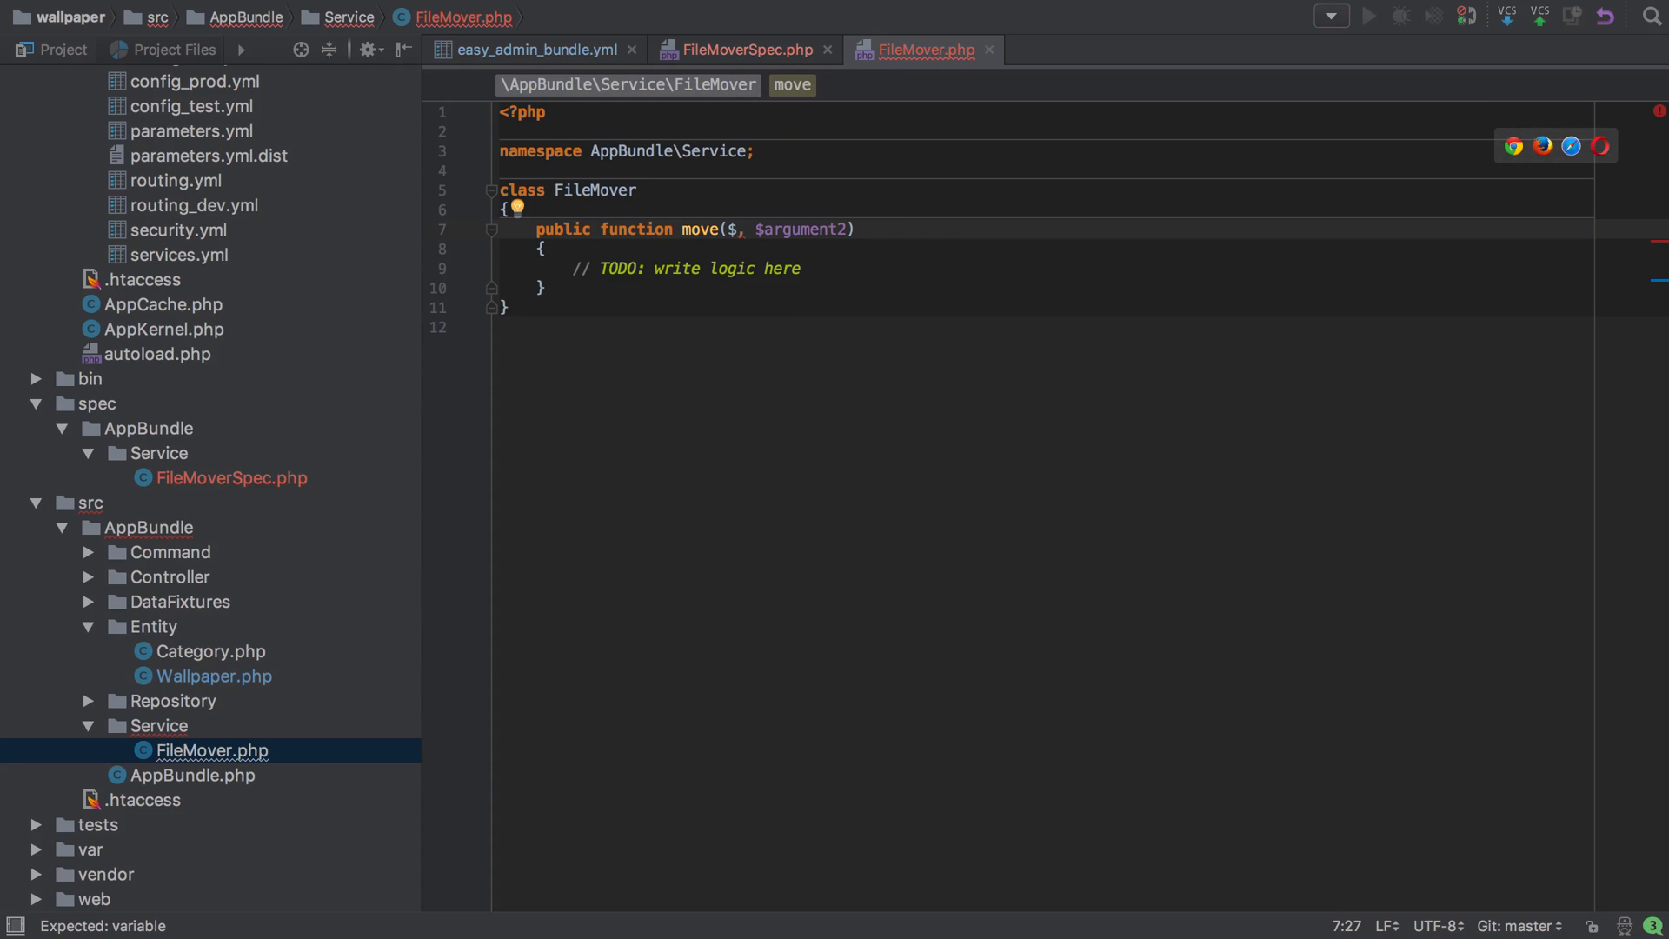
pyautogui.write('existingFilePath')
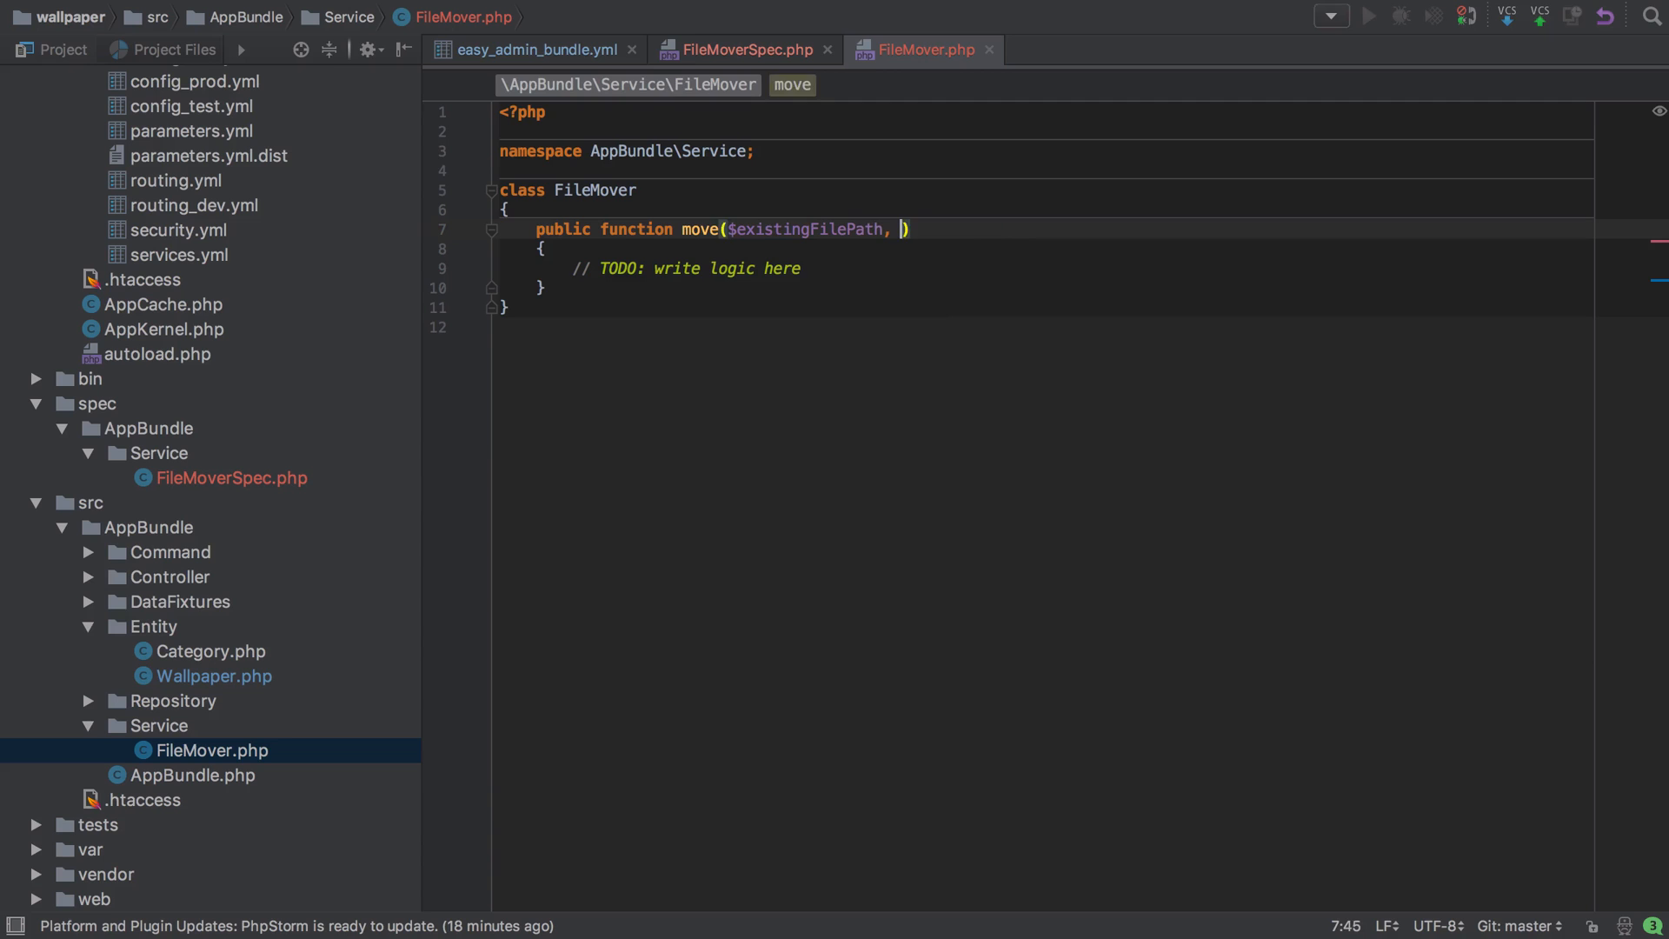
pyautogui.write('$newFilePath')
pyautogui.write('re')
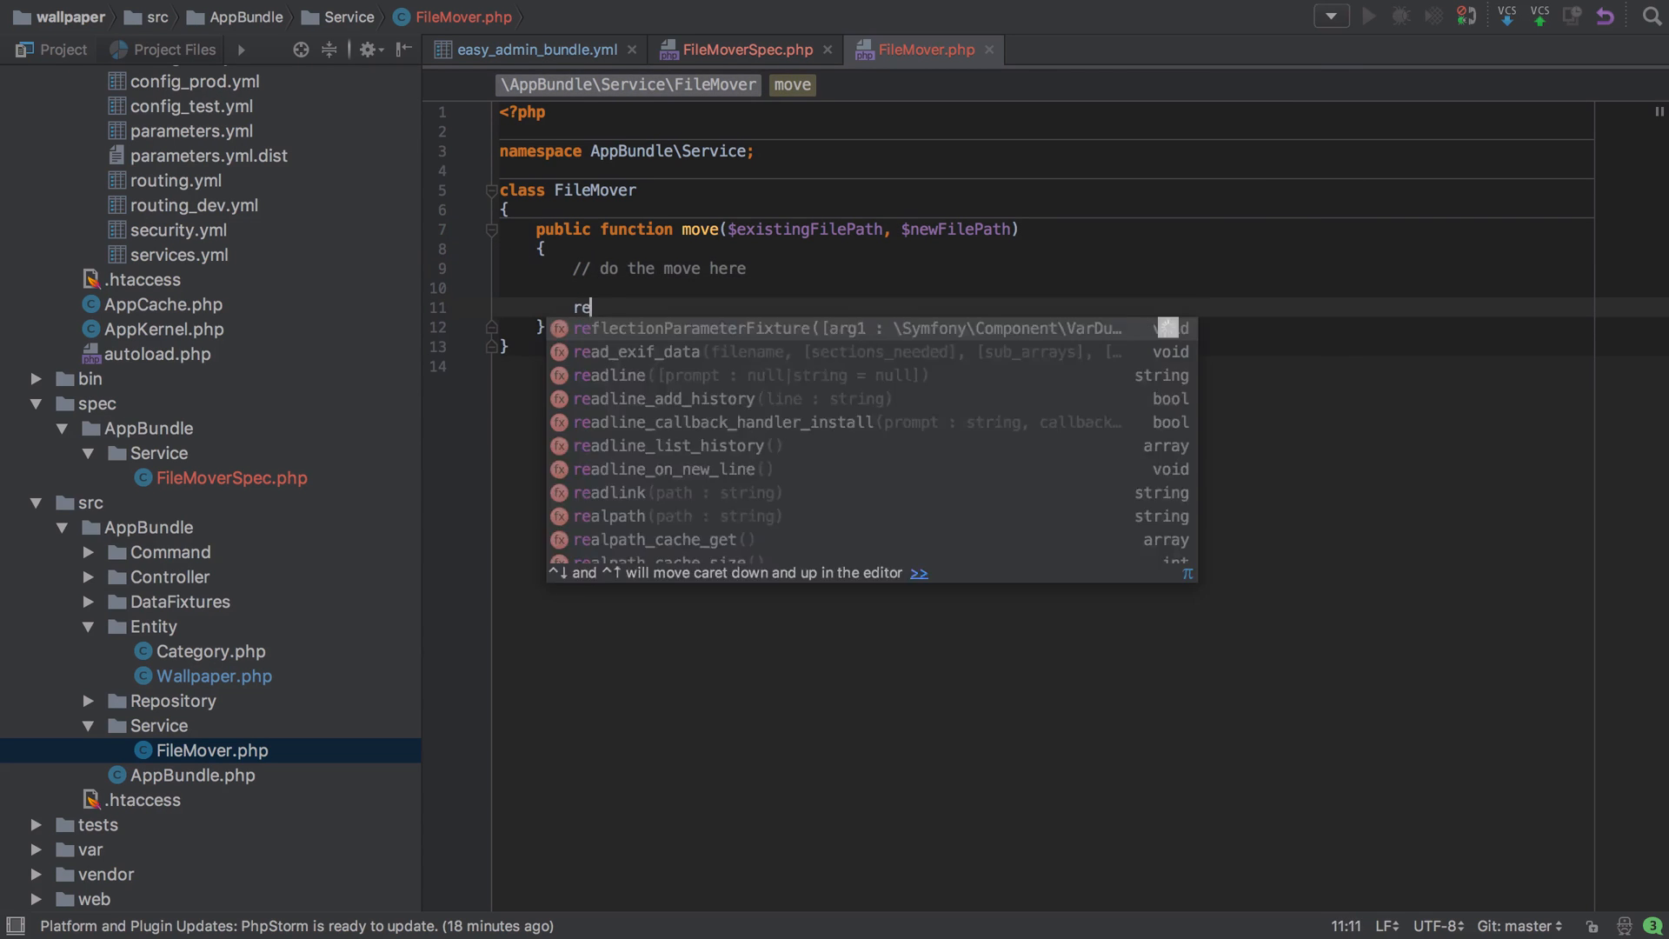
pyautogui.write('turn true;')
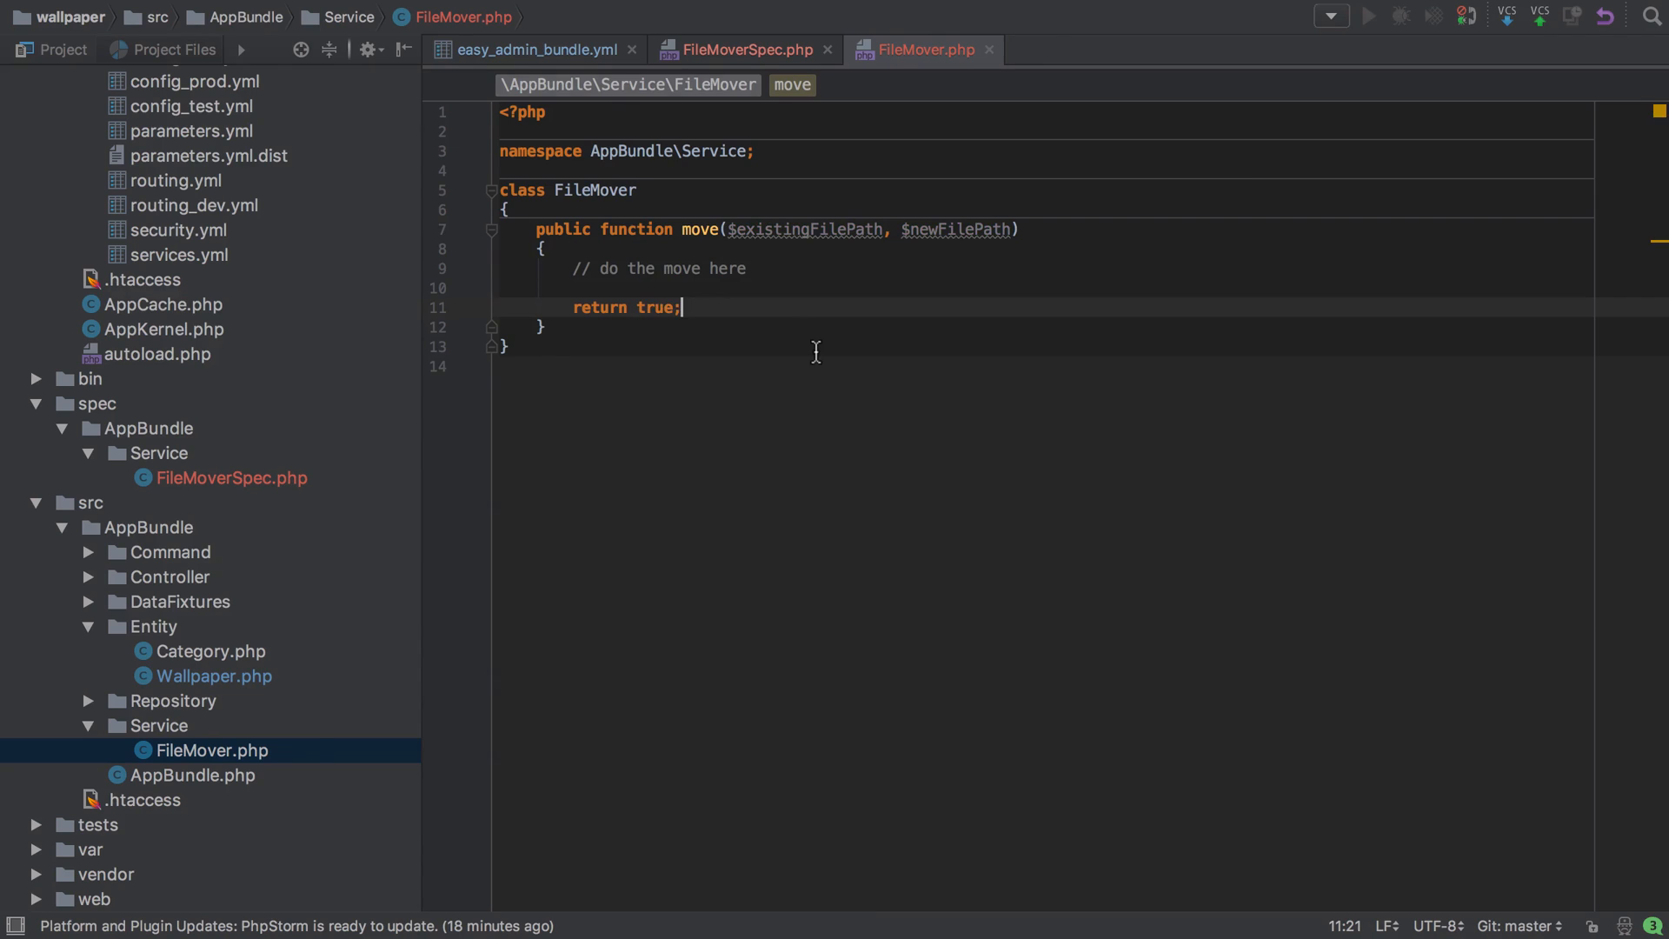